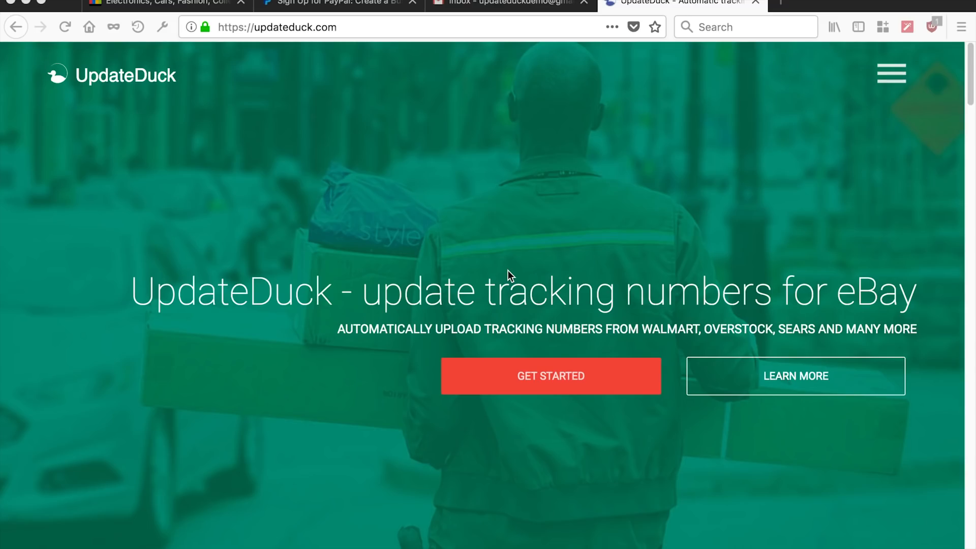
pyautogui.moveTo(620, 283)
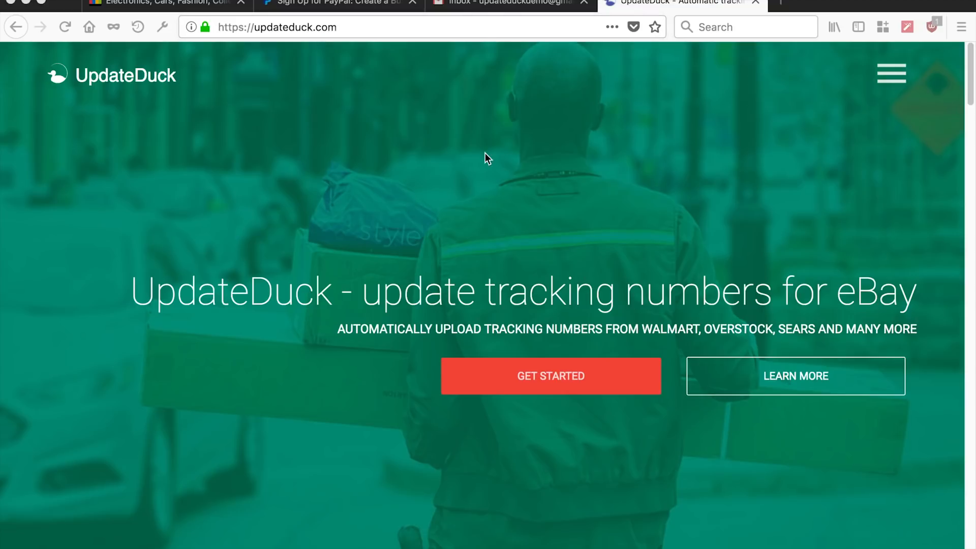
# Scroll the homepage down to the 'Love UpdateDuck' pricing section with the Sign Up Now button.
pyautogui.scroll(-3)
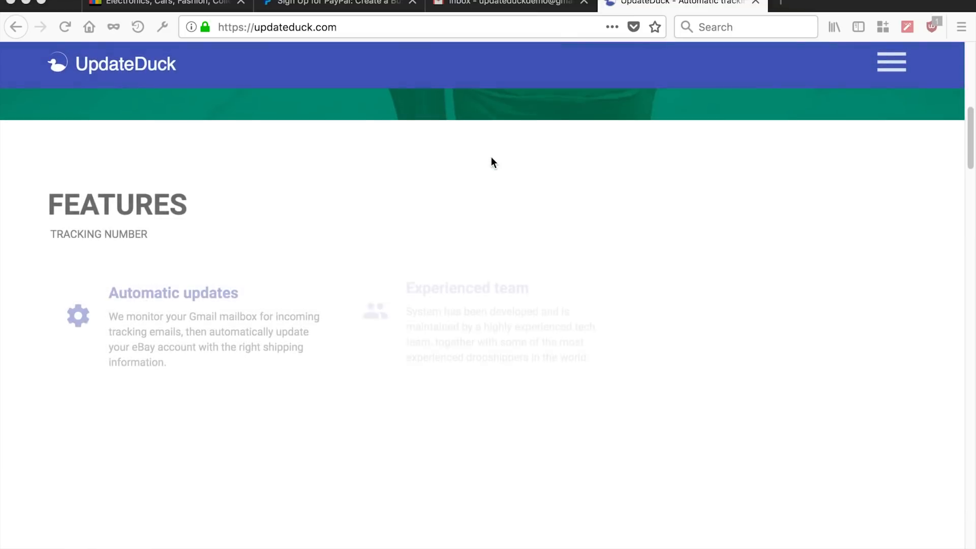
pyautogui.scroll(-3)
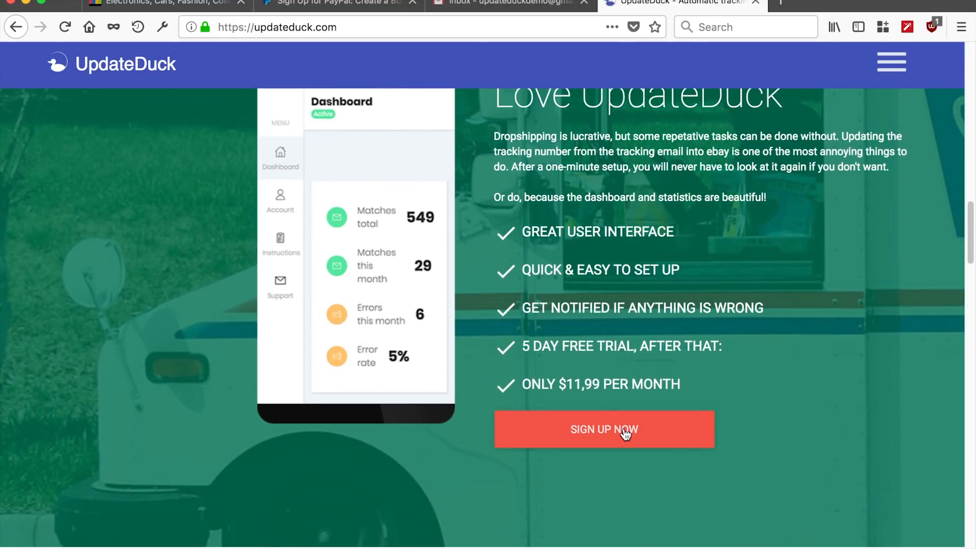
# Start sign-up and proceed to Create Account from the Get started dialog.
pyautogui.click(603, 429)
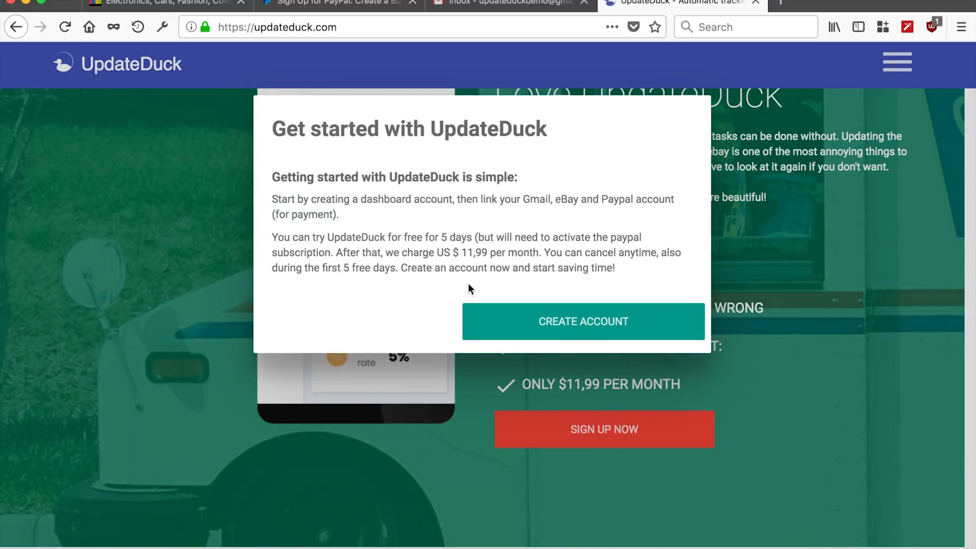
pyautogui.moveTo(582, 309)
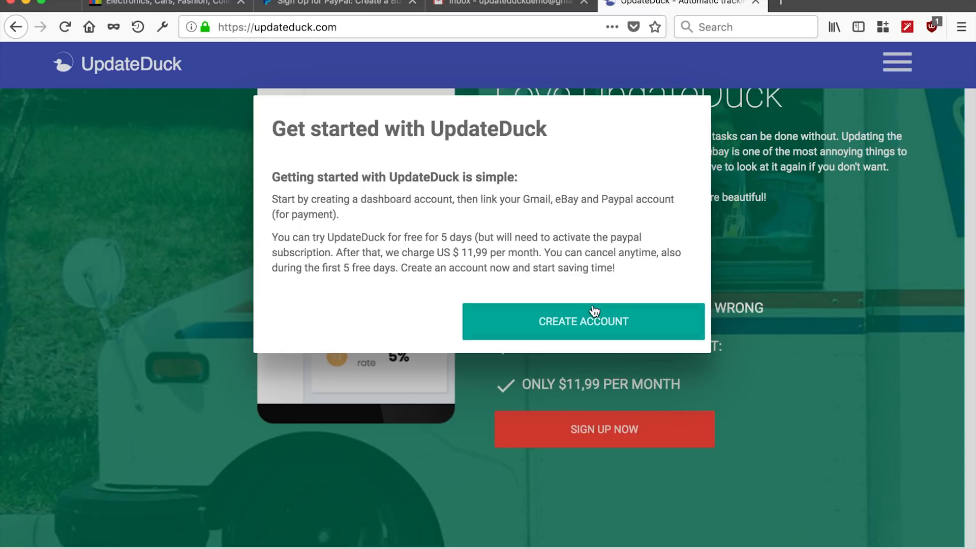
pyautogui.click(583, 321)
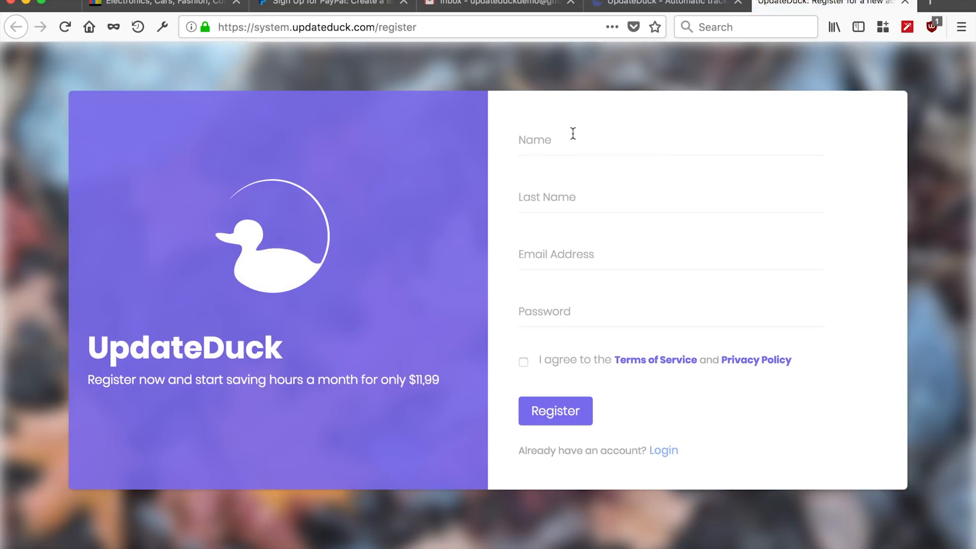
# Fill in the registration name, last name, e-mail and password fields.
pyautogui.write('U')
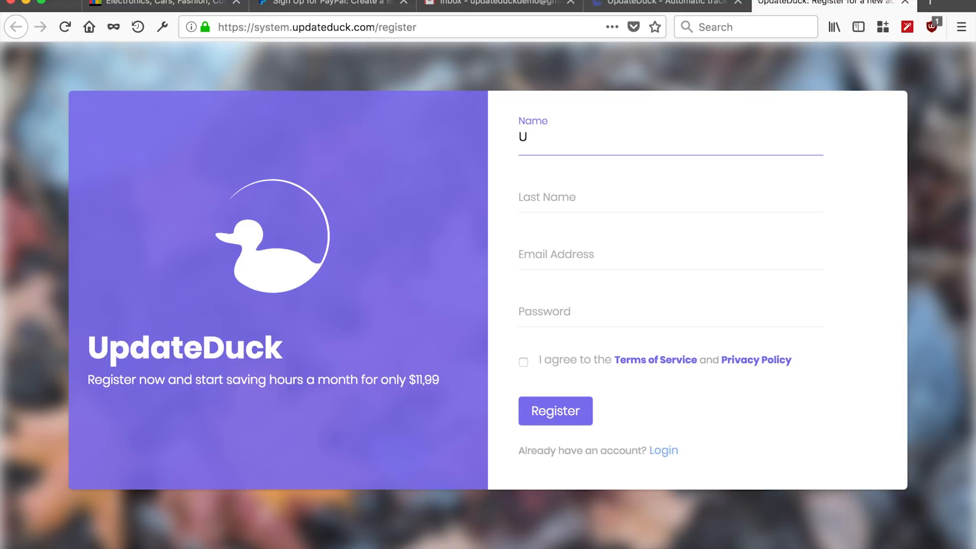
pyautogui.write('Duck')
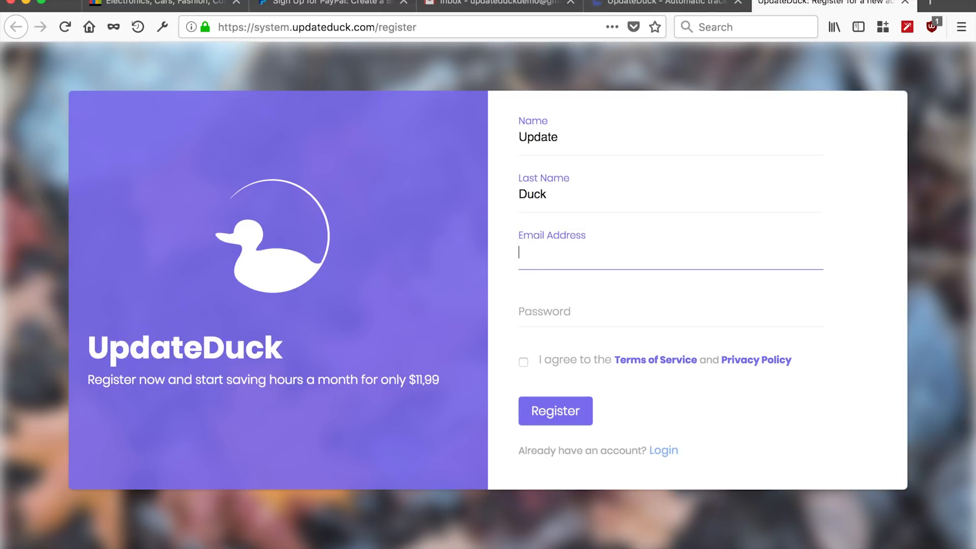
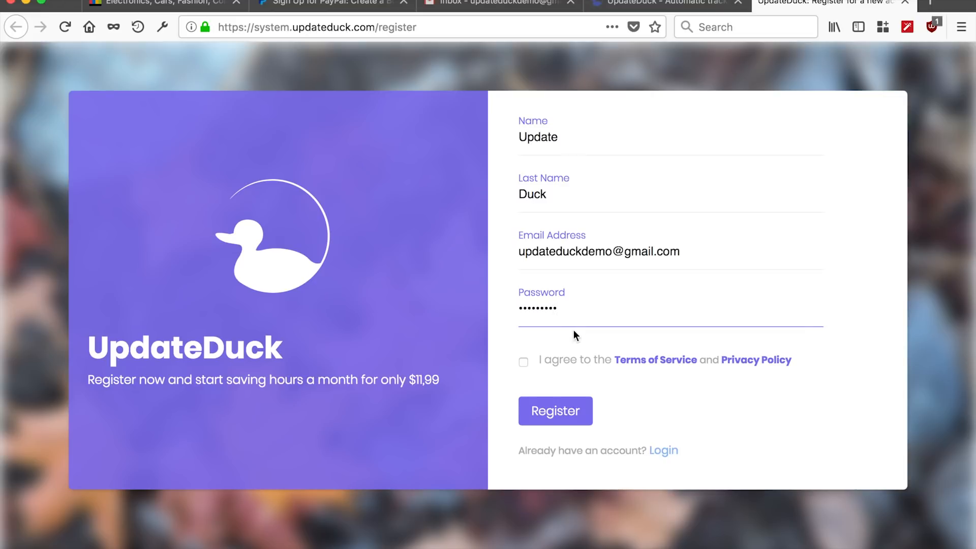
pyautogui.moveTo(659, 366)
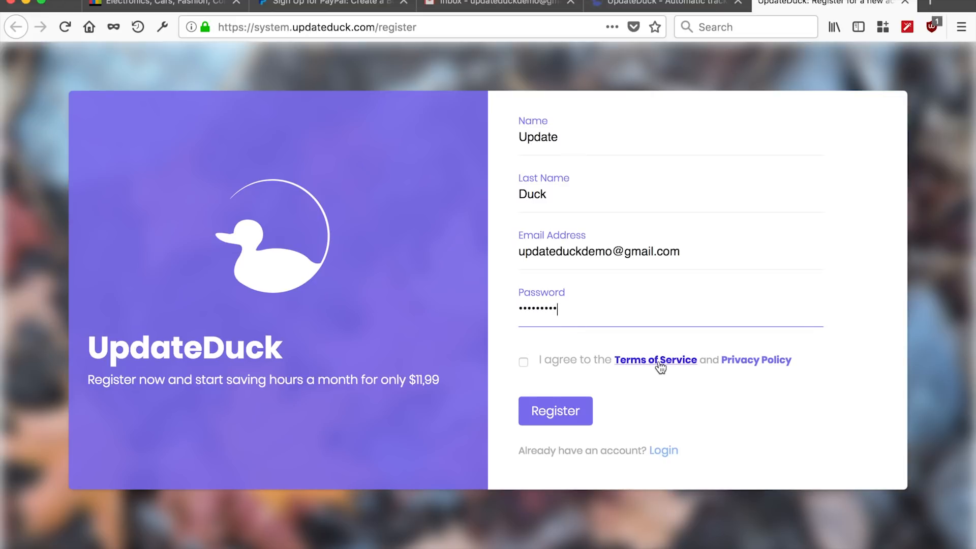
# Review the Terms of Service, accept them, submit the registration and switch to Gmail.
pyautogui.click(654, 359)
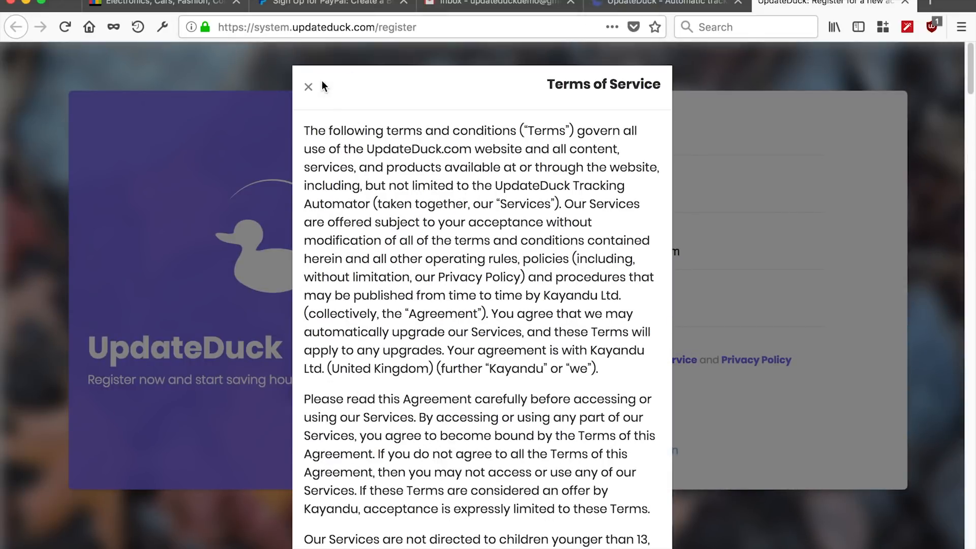
pyautogui.click(307, 86)
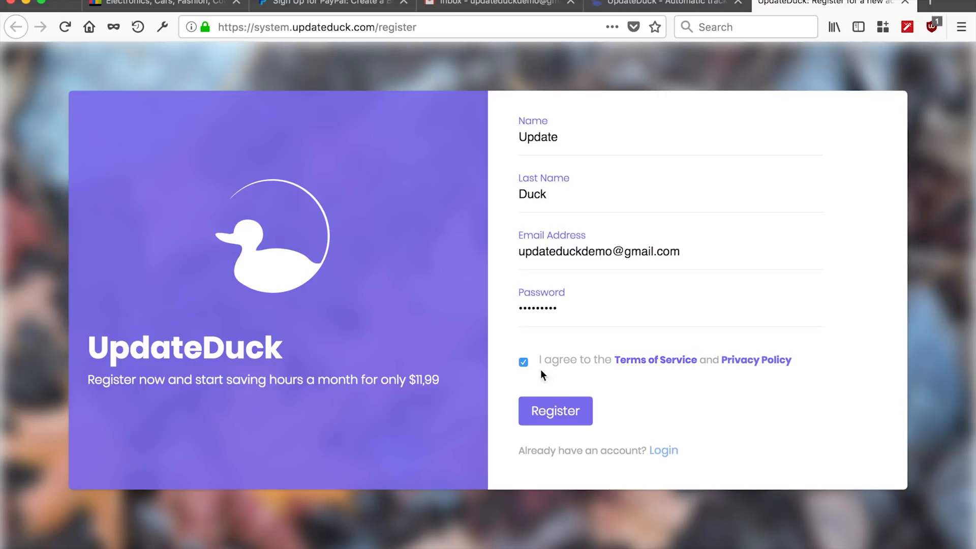
pyautogui.click(555, 411)
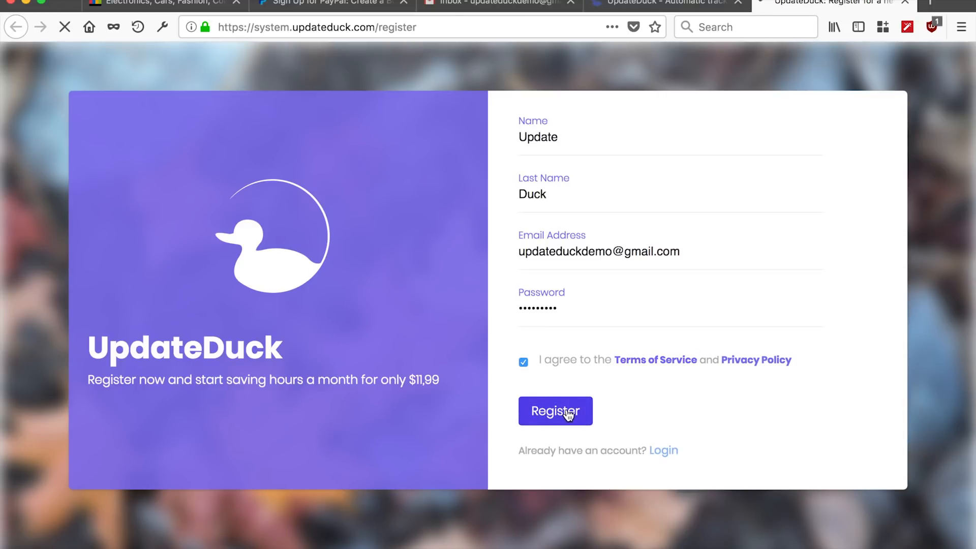
pyautogui.click(555, 411)
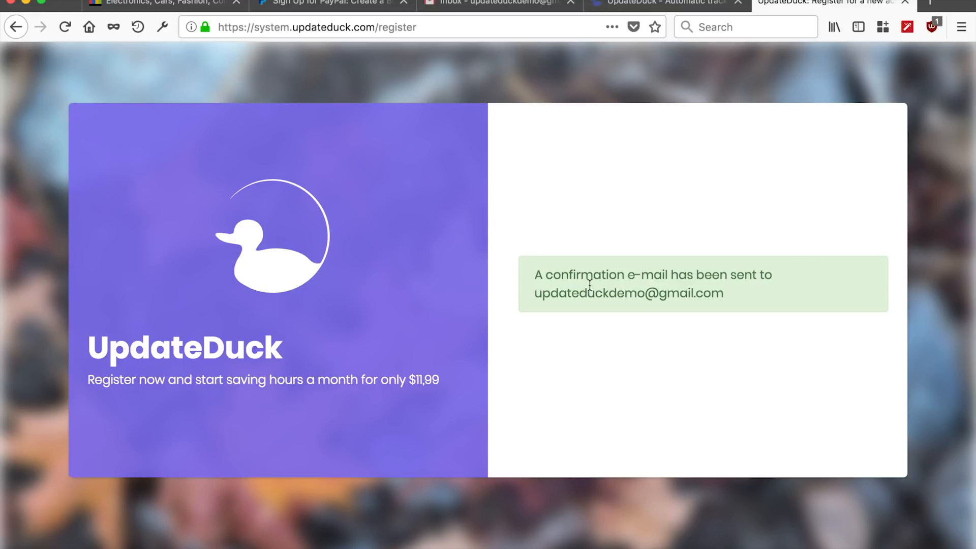
pyautogui.moveTo(576, 322)
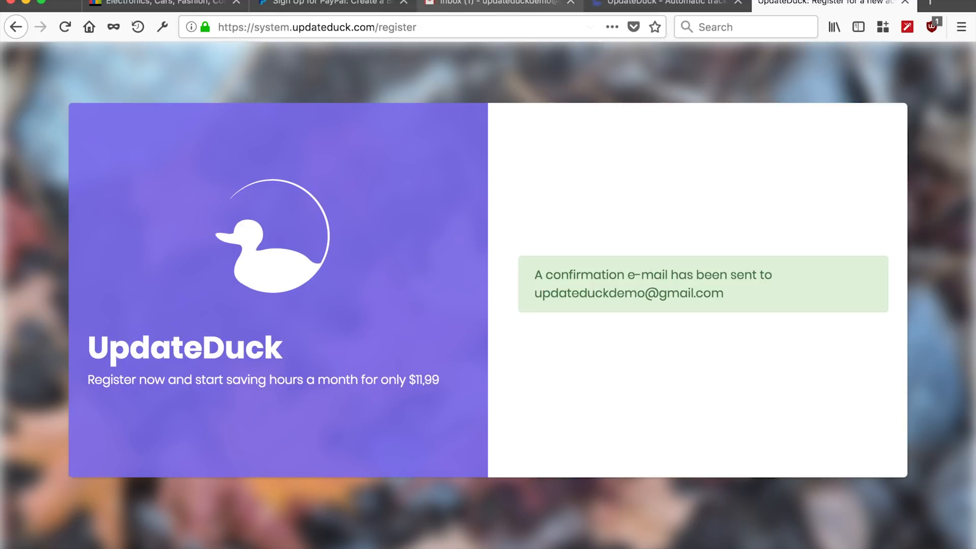
pyautogui.click(500, 3)
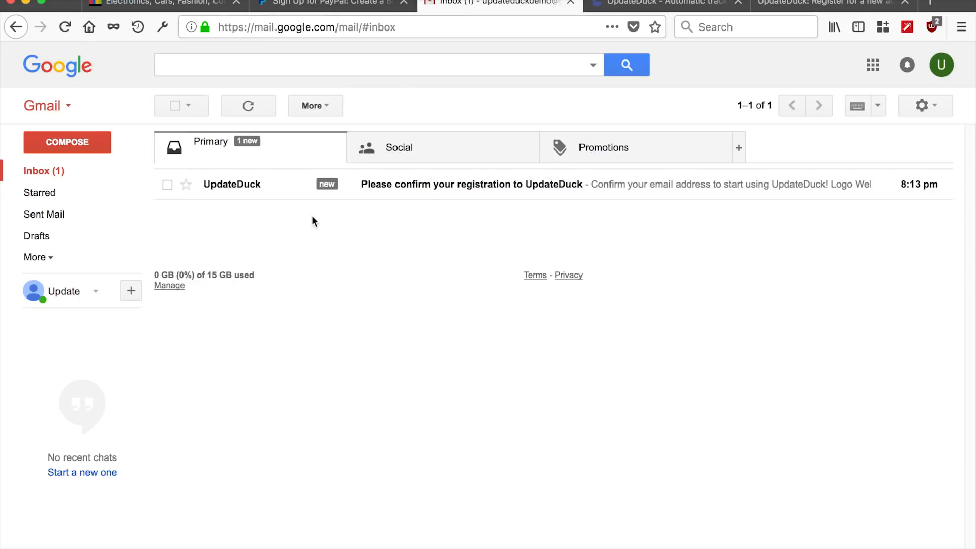
# Confirm the e-mail address from the 'Please confirm your registration to UpdateDuck' message.
pyautogui.click(471, 184)
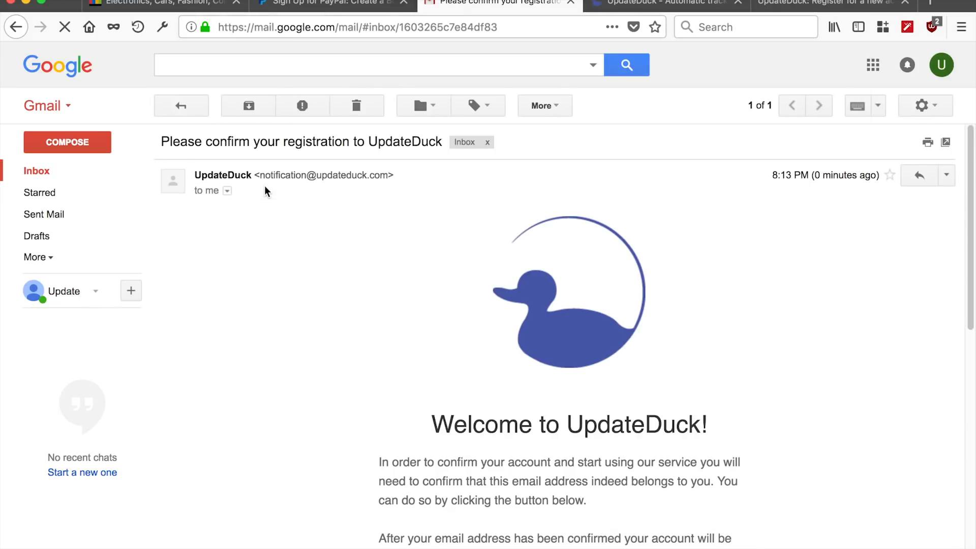
pyautogui.scroll(-3)
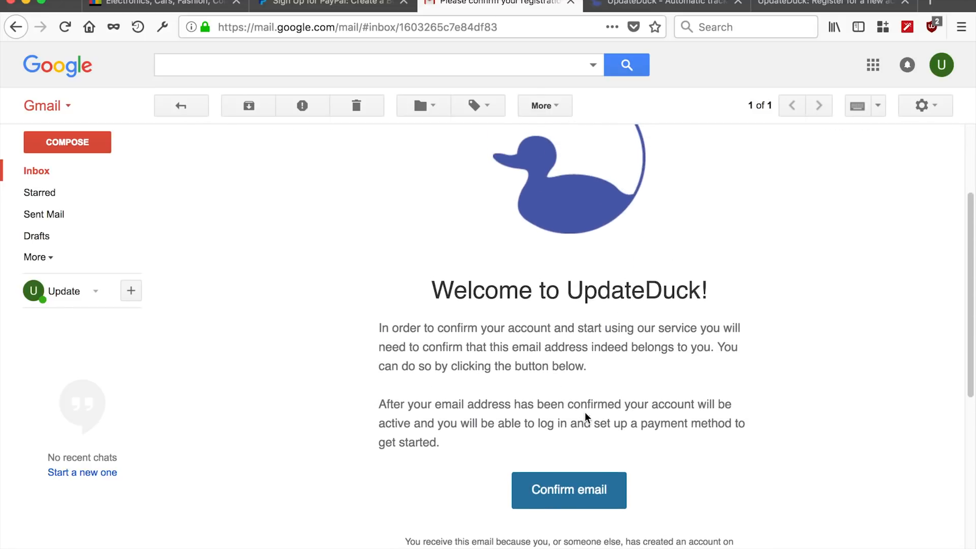
pyautogui.scroll(-3)
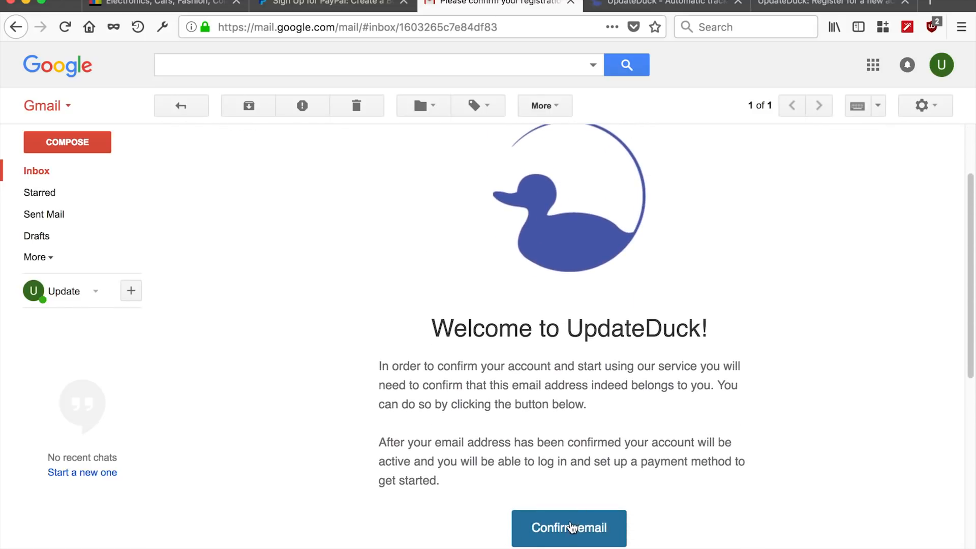
pyautogui.click(567, 528)
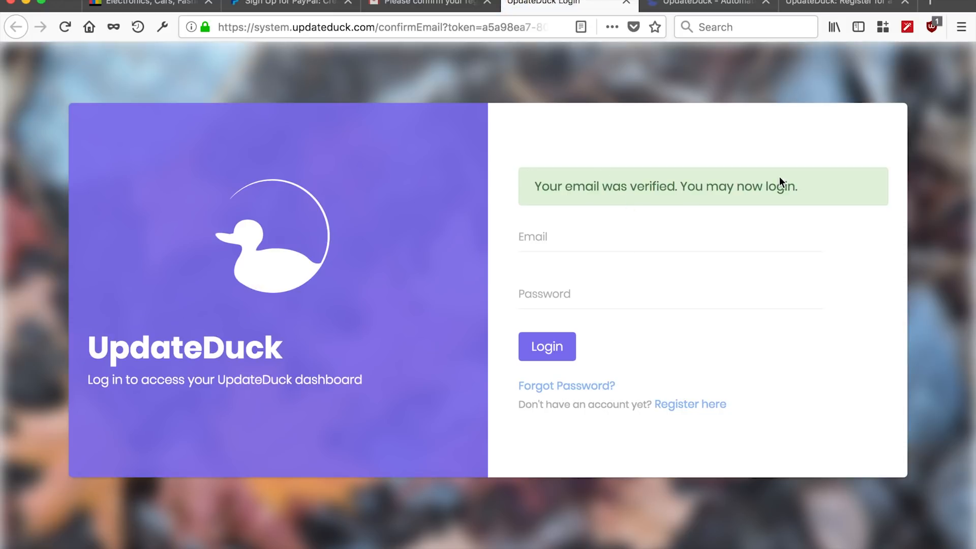
# Log in with the saved updateduck e-mail and password, landing on the Account page.
pyautogui.click(652, 235)
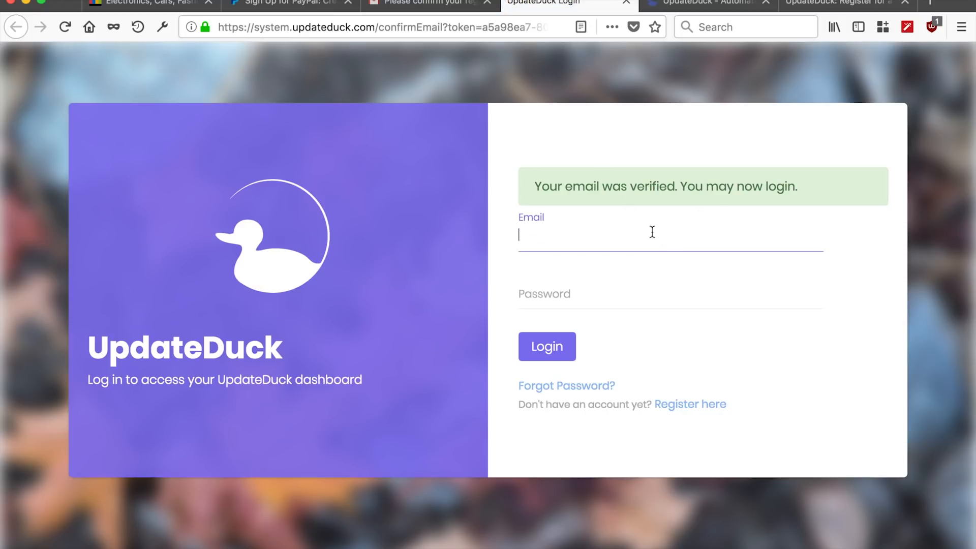
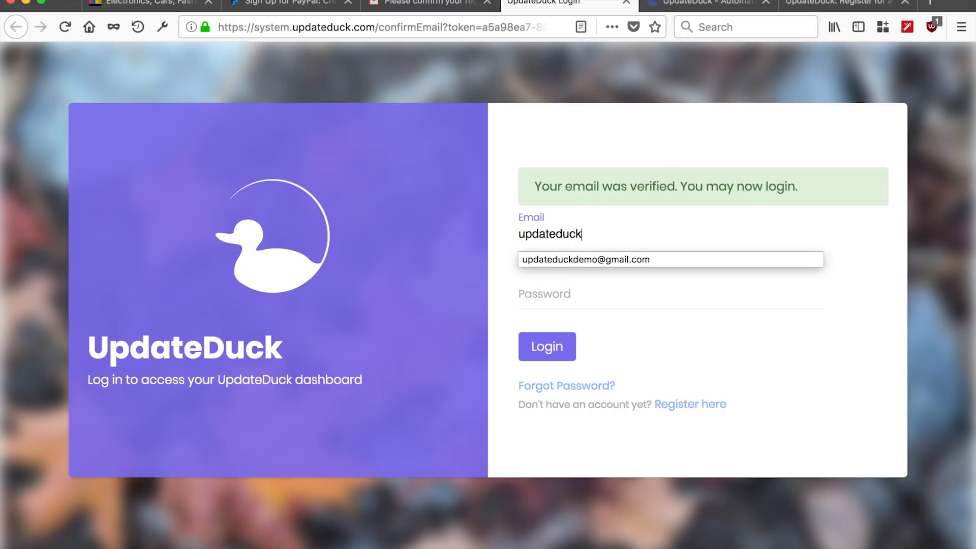
pyautogui.click(586, 259)
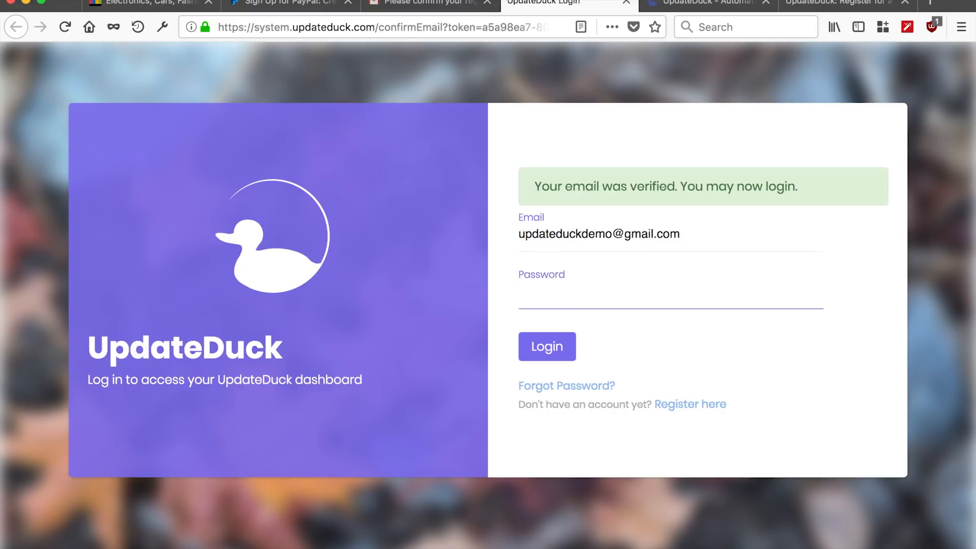
pyautogui.click(547, 346)
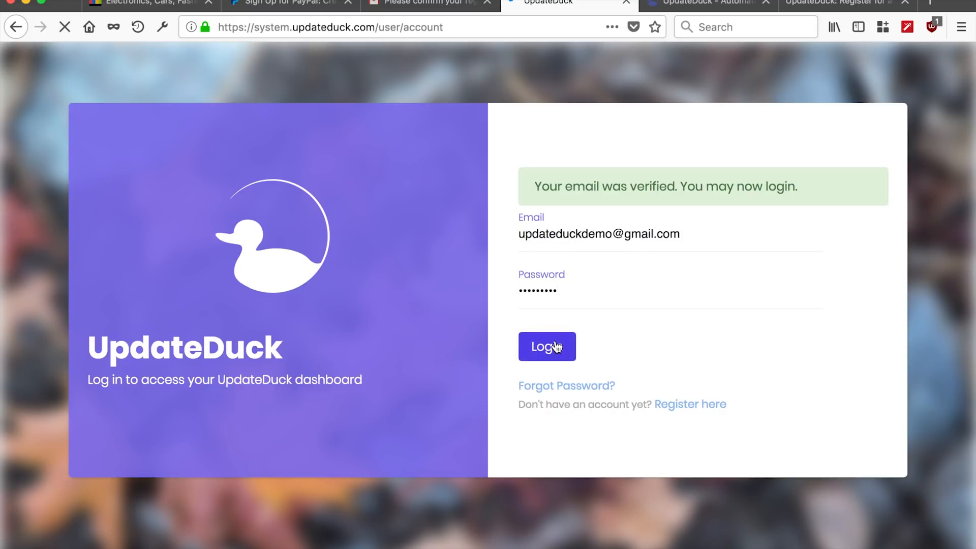
pyautogui.click(547, 347)
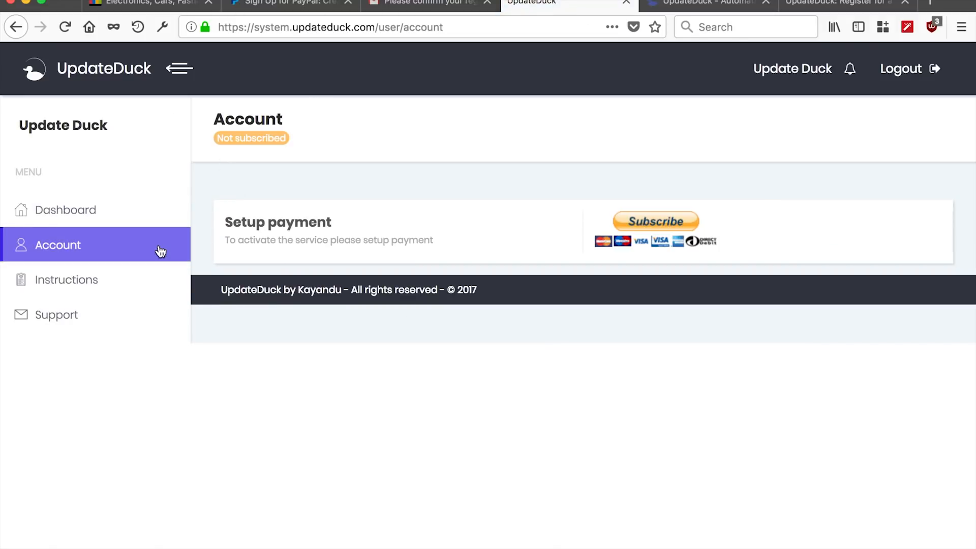
pyautogui.moveTo(620, 165)
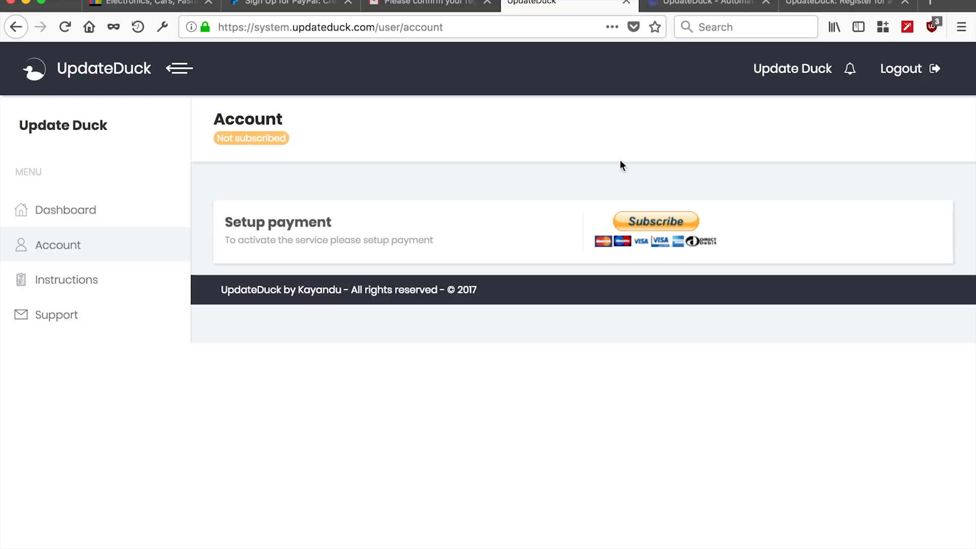
pyautogui.moveTo(675, 232)
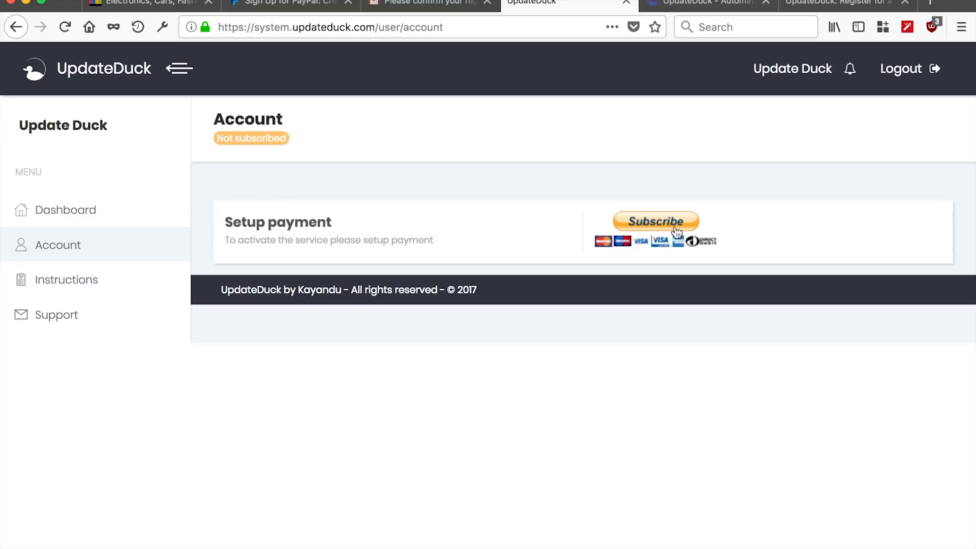
# Start the PayPal Subscribe checkout from the Account page's Setup payment prompt.
pyautogui.click(656, 220)
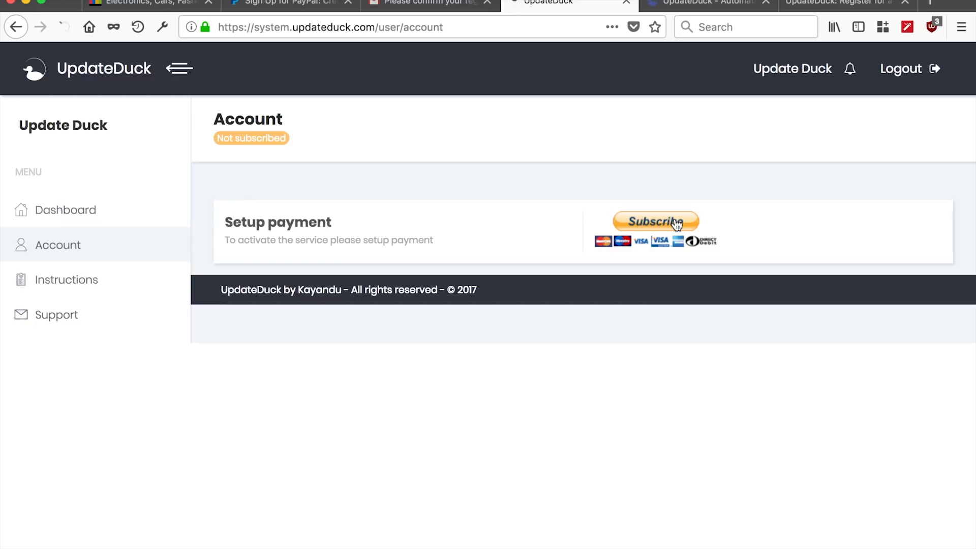
pyautogui.click(656, 221)
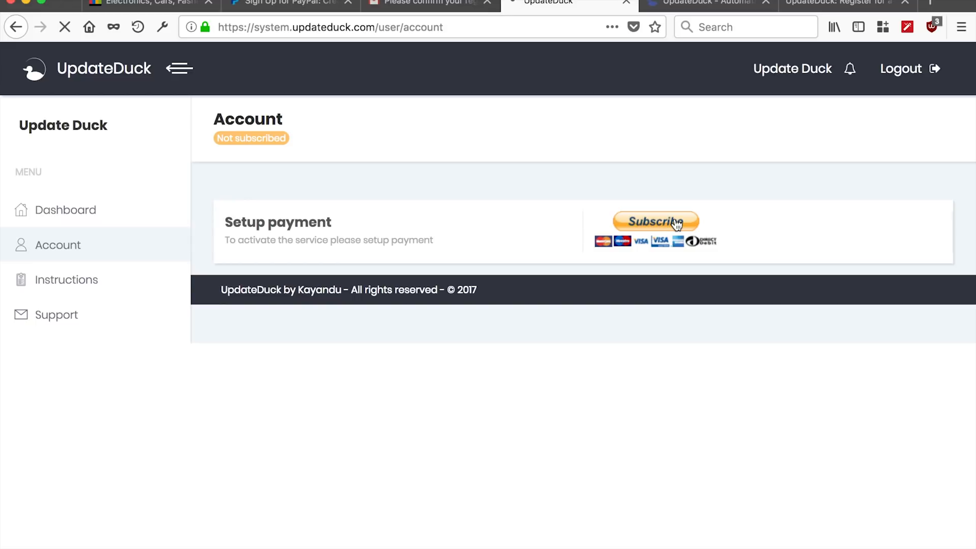
pyautogui.click(655, 220)
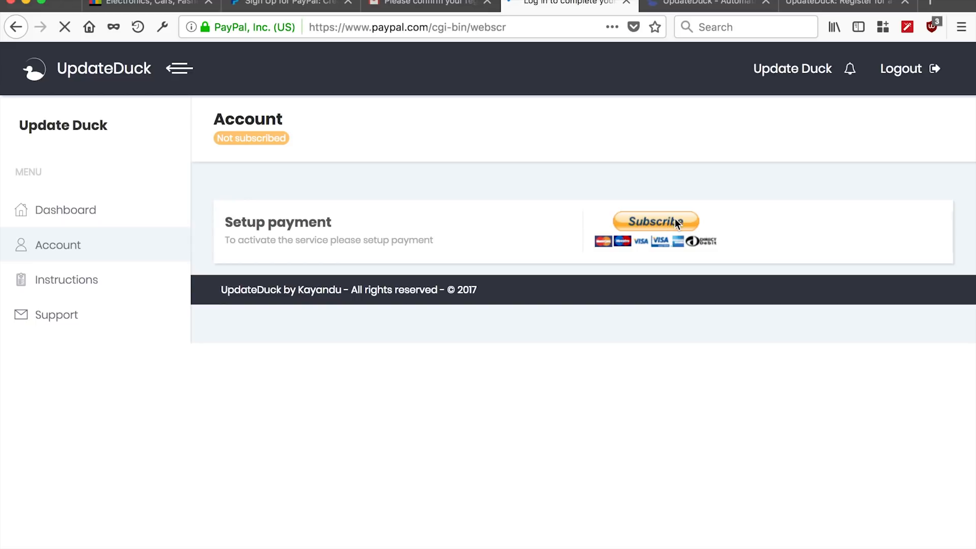
# Review the Kayandu Limited subscription terms and proceed to PayPal login.
pyautogui.click(656, 221)
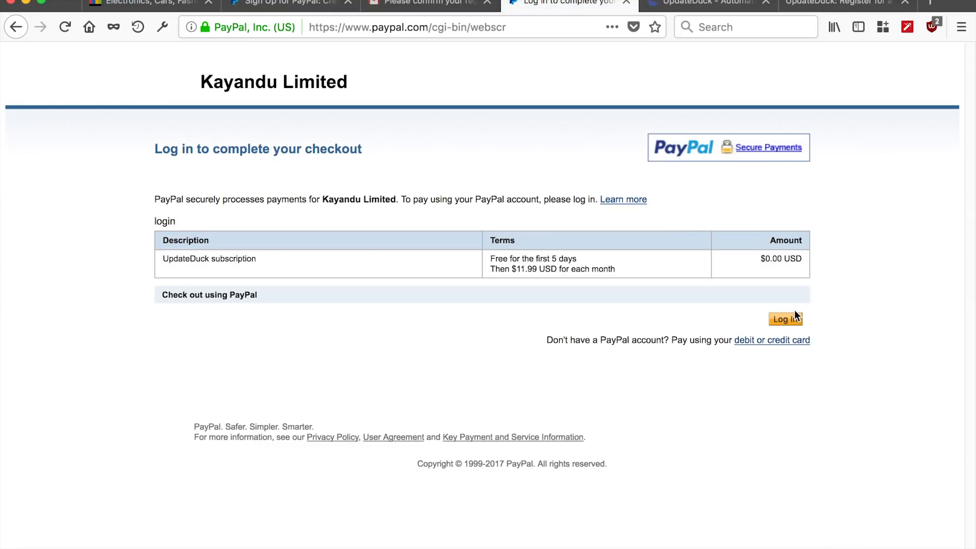
pyautogui.moveTo(498, 237)
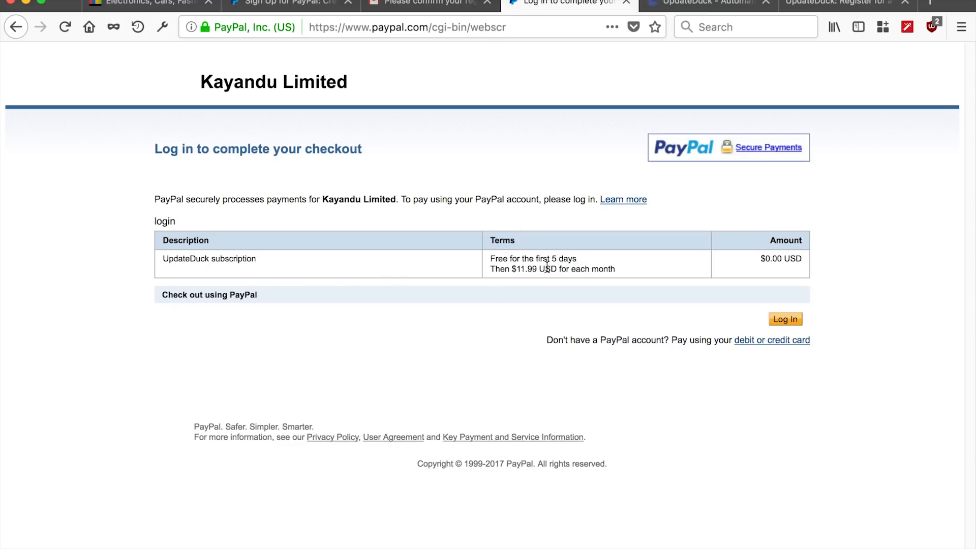
pyautogui.moveTo(613, 314)
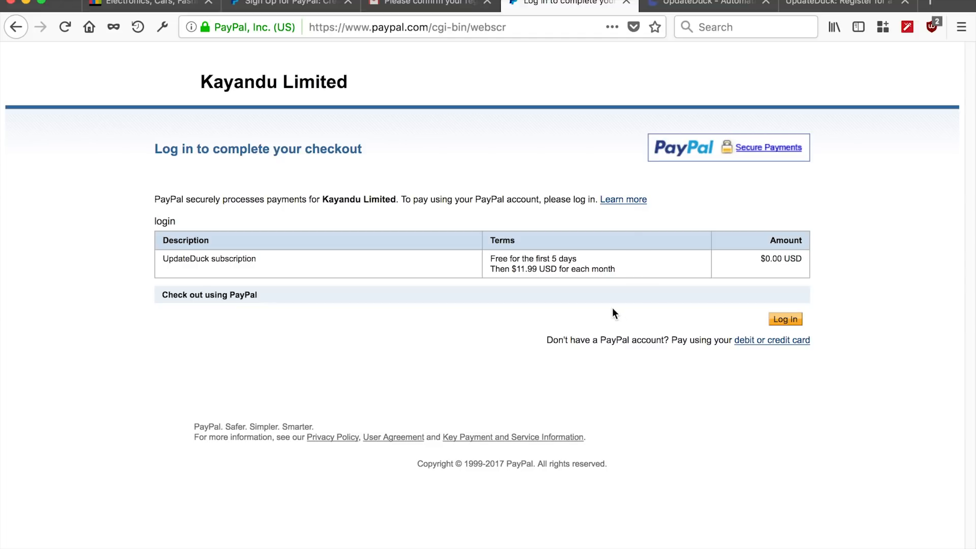
pyautogui.moveTo(795, 315)
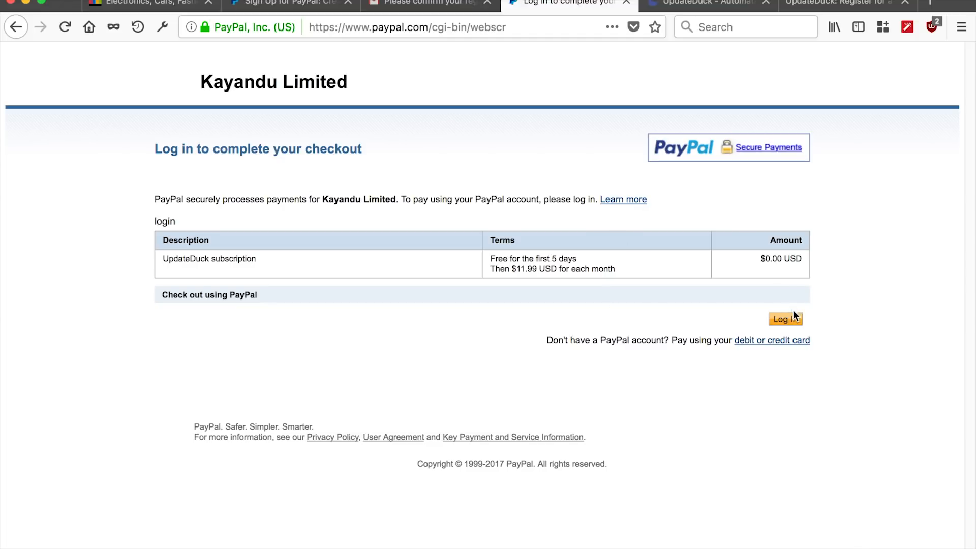
pyautogui.click(784, 318)
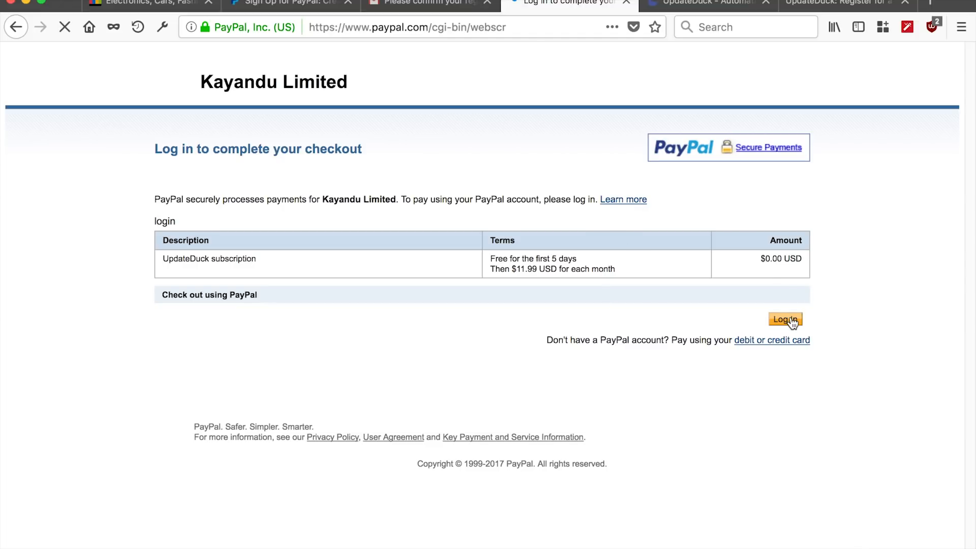
# Log in to PayPal, retrying after the error, to complete the $11.99 monthly subscription purchase.
pyautogui.click(784, 320)
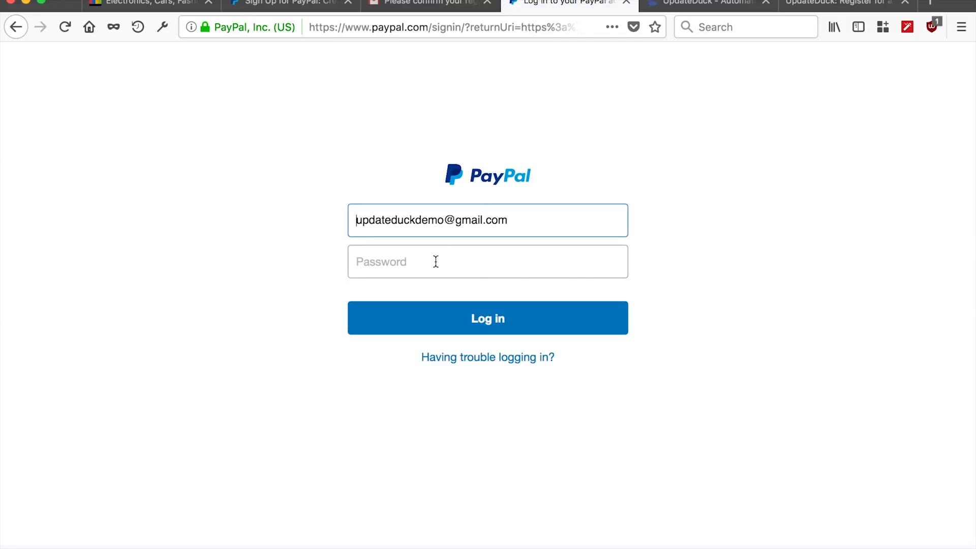
pyautogui.write('•••••')
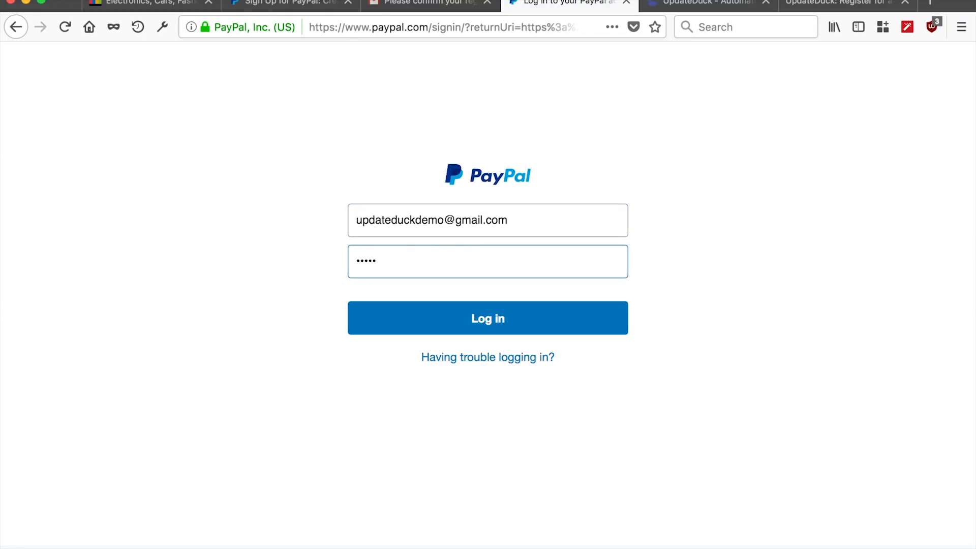
pyautogui.write('•')
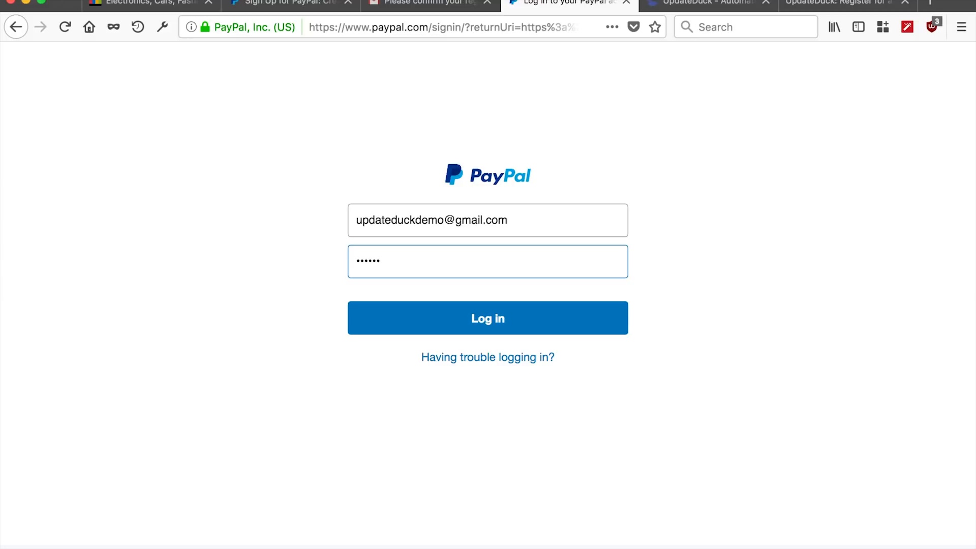
pyautogui.write('••')
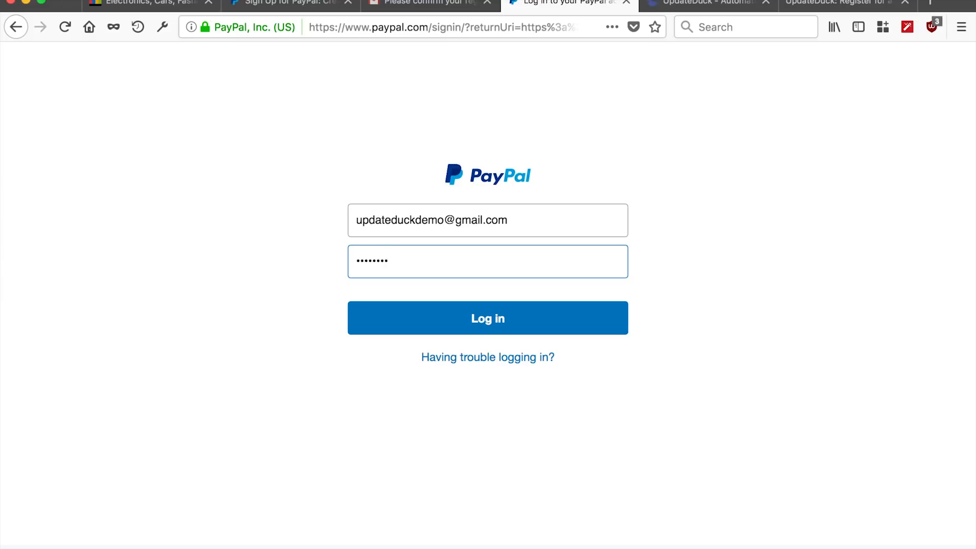
pyautogui.click(487, 317)
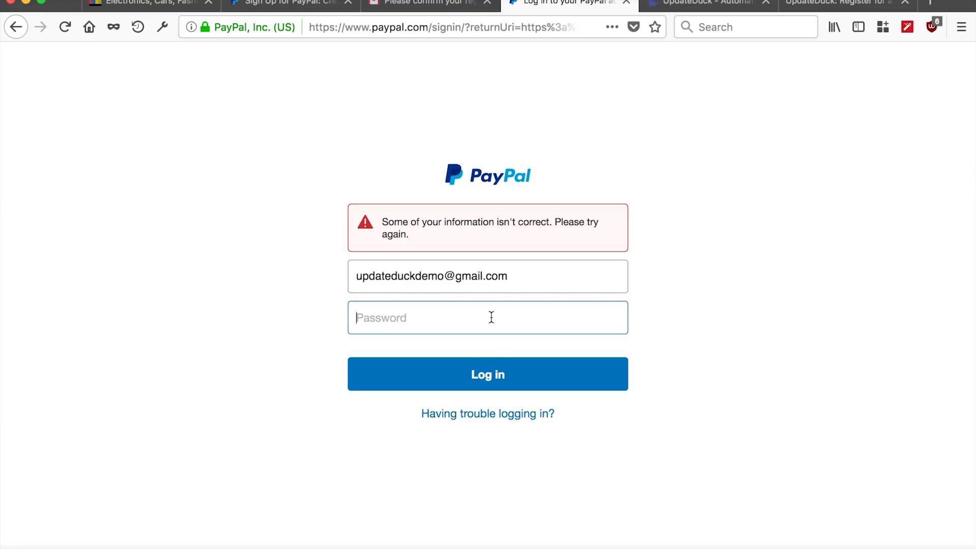
pyautogui.write('password')
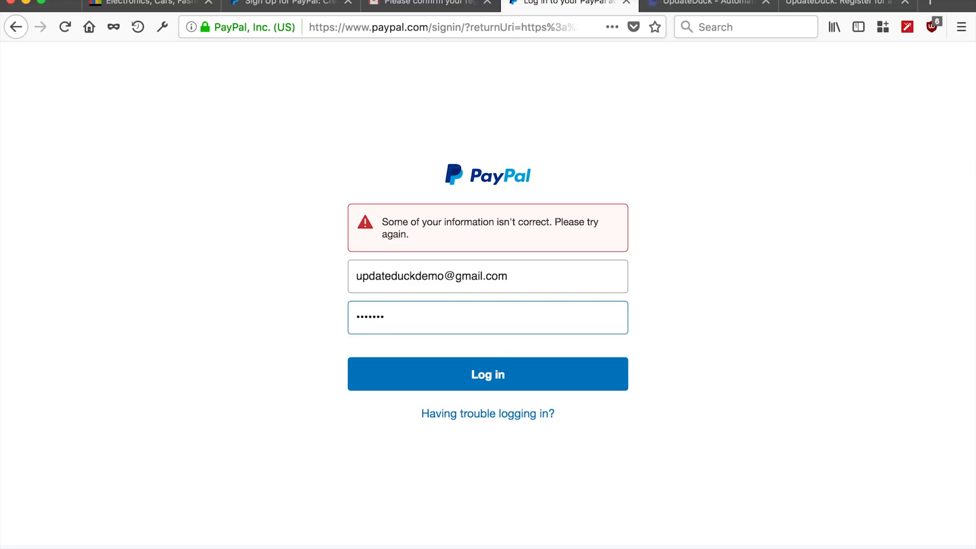
pyautogui.click(487, 373)
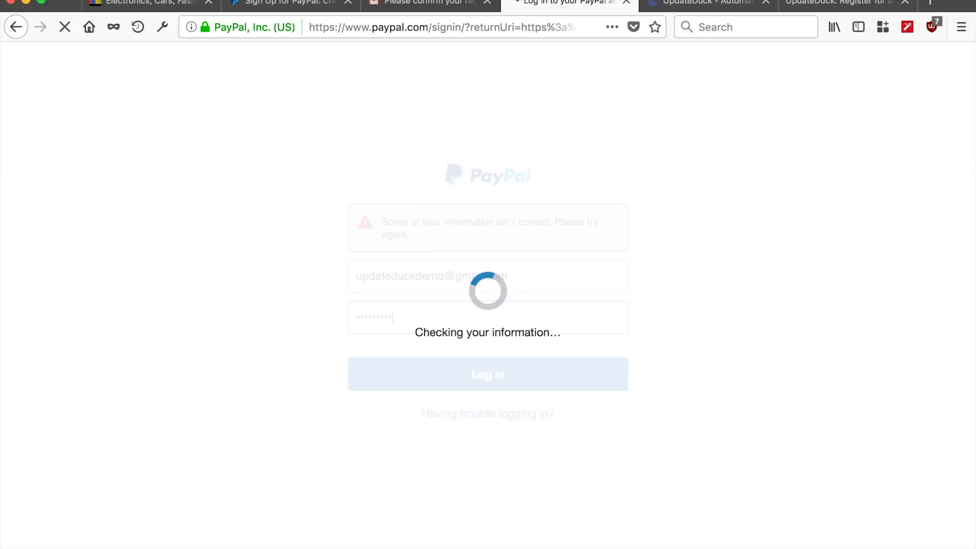
pyautogui.click(487, 374)
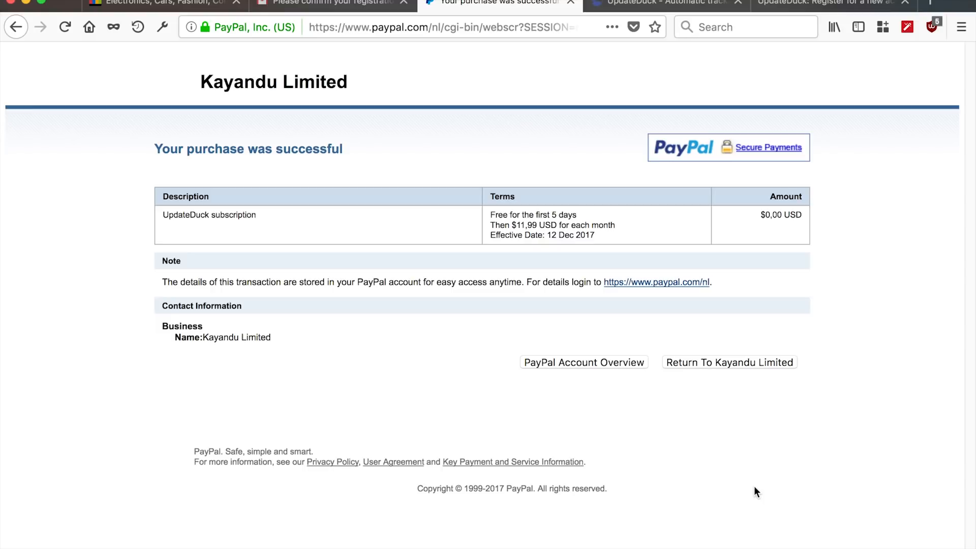
pyautogui.moveTo(479, 200)
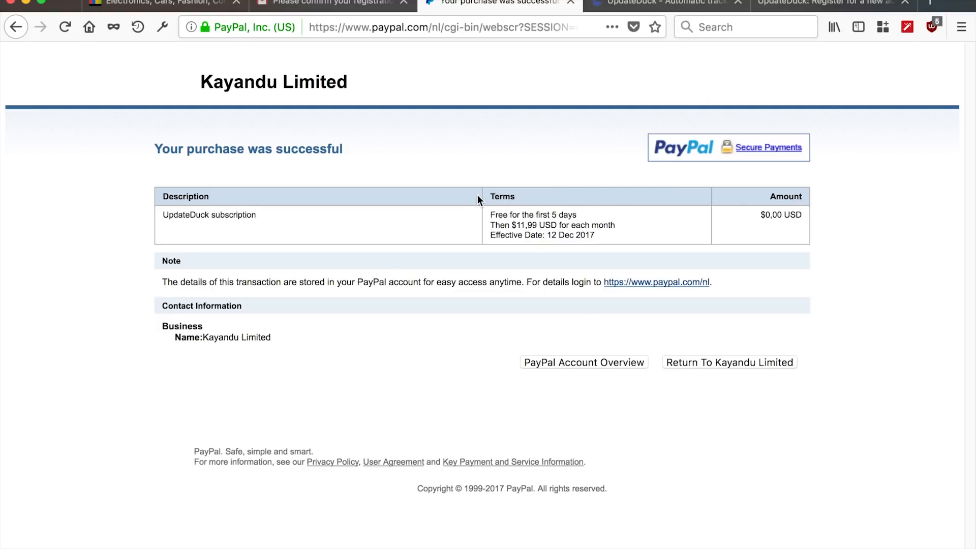
pyautogui.moveTo(329, 149)
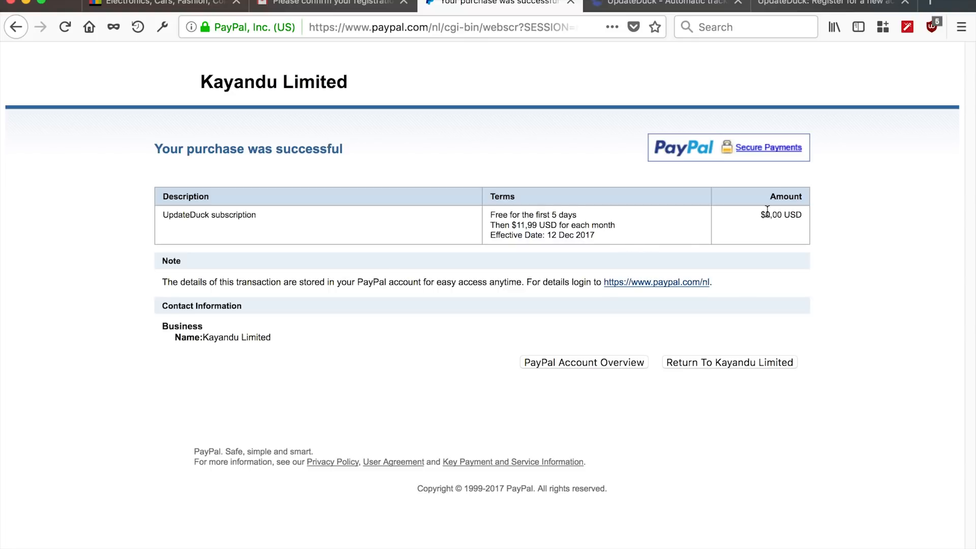
pyautogui.moveTo(627, 223)
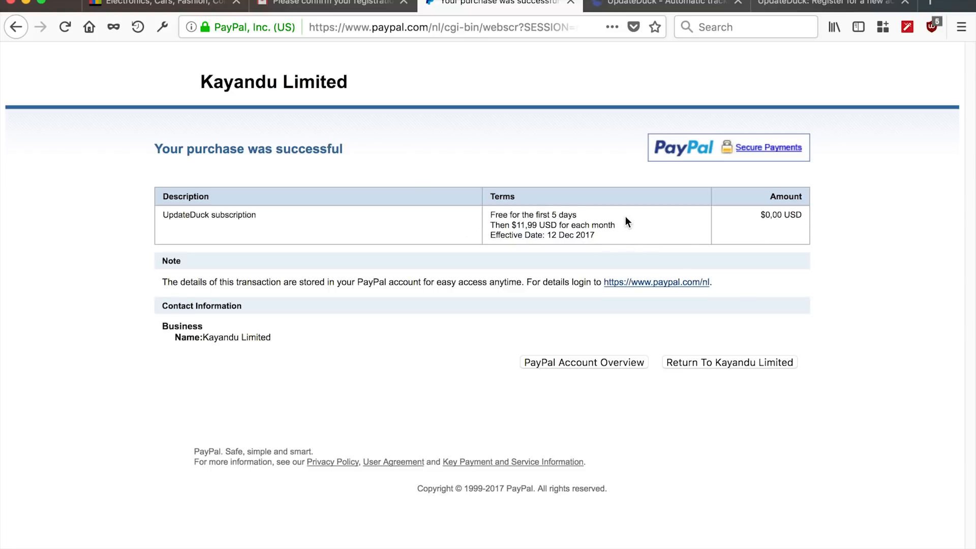
pyautogui.moveTo(783, 335)
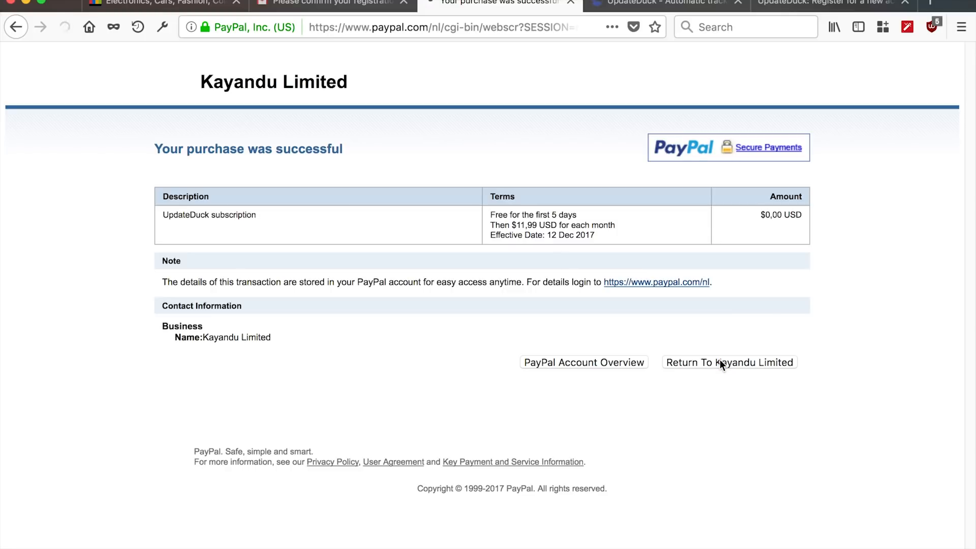
# Return to UpdateDuck and go from the Active dashboard to the account connections page.
pyautogui.click(731, 362)
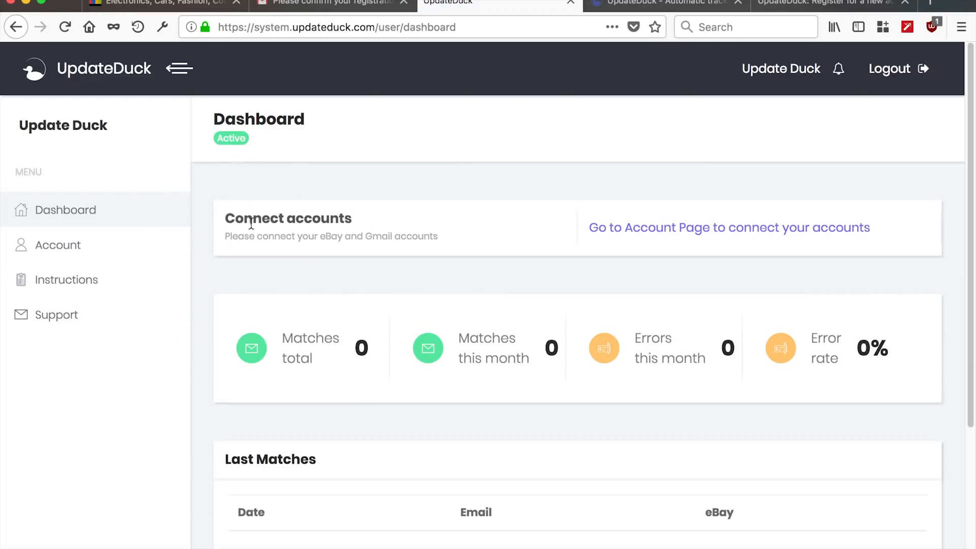
pyautogui.moveTo(253, 217); pyautogui.dragTo(437, 236)
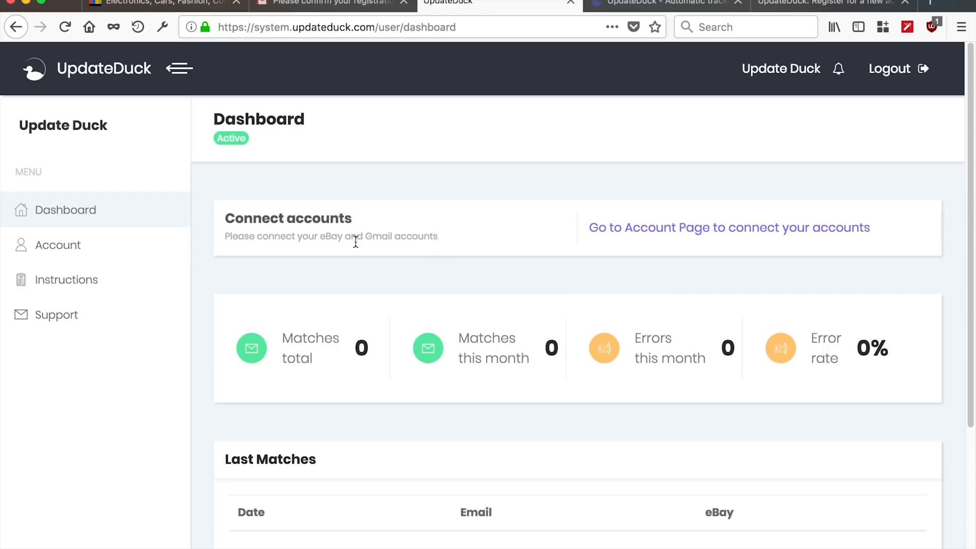
pyautogui.moveTo(657, 231)
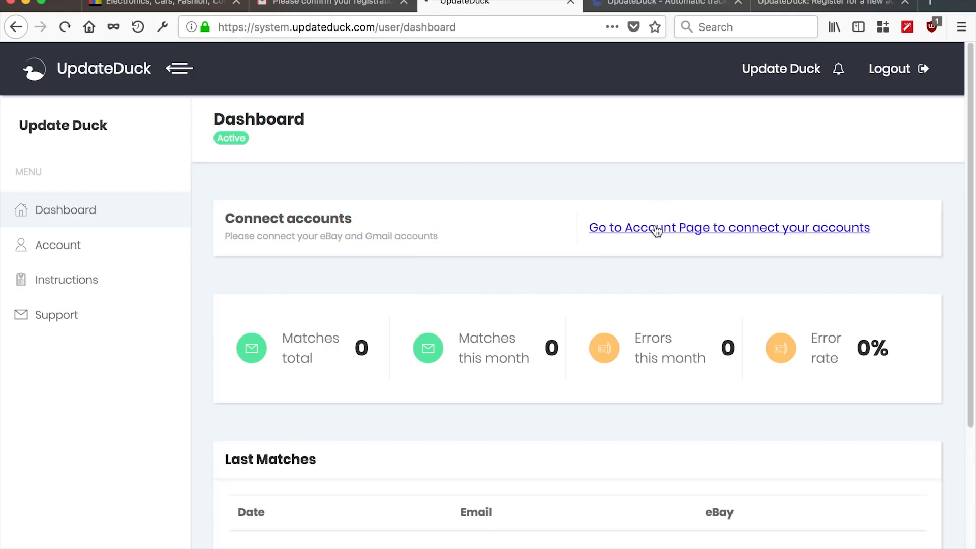
pyautogui.click(728, 226)
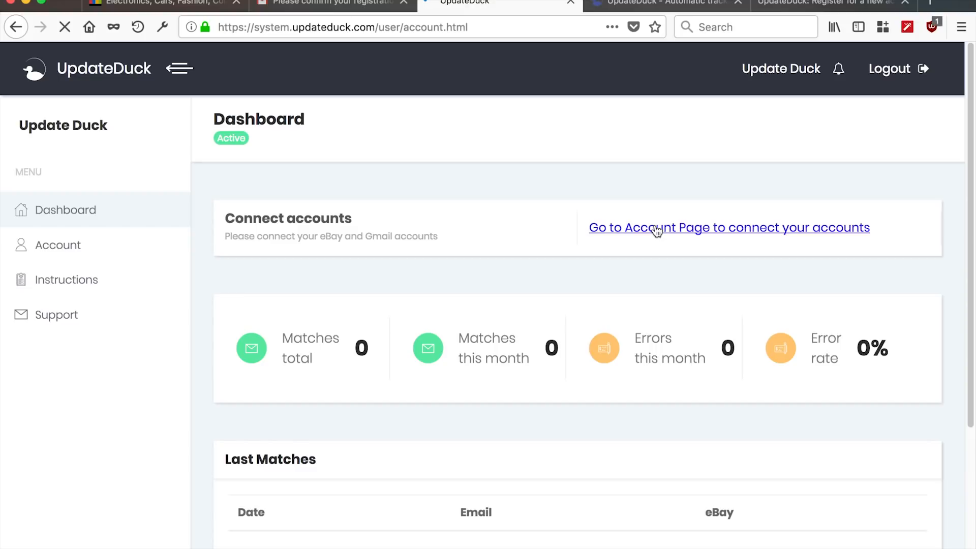
pyautogui.moveTo(583, 239)
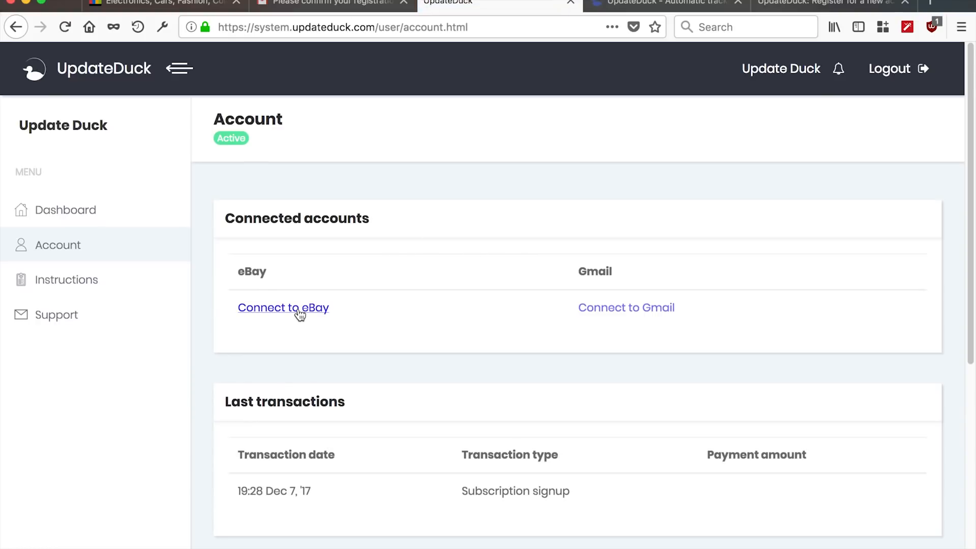
# Sign in to eBay and agree to grant UpdateDuck application access.
pyautogui.click(282, 307)
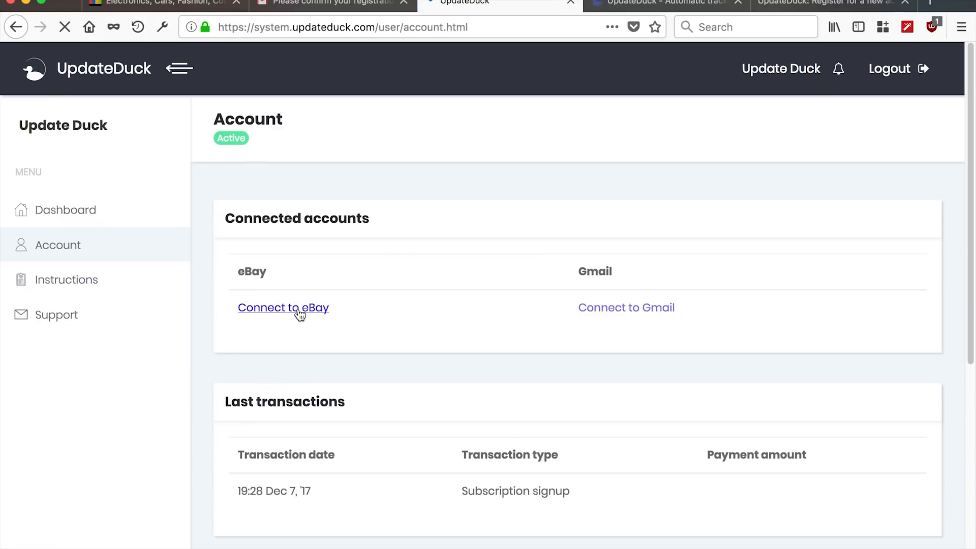
pyautogui.click(283, 307)
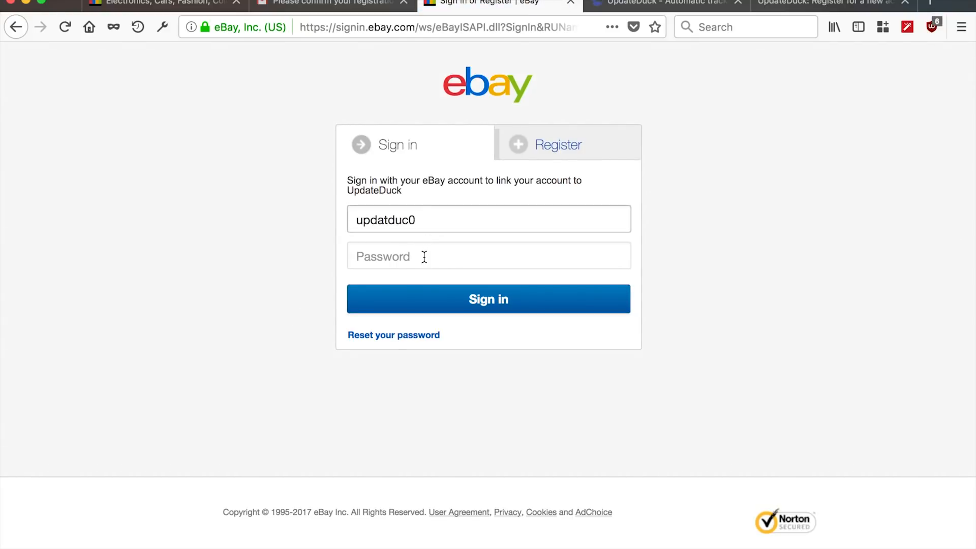
pyautogui.write('••••••')
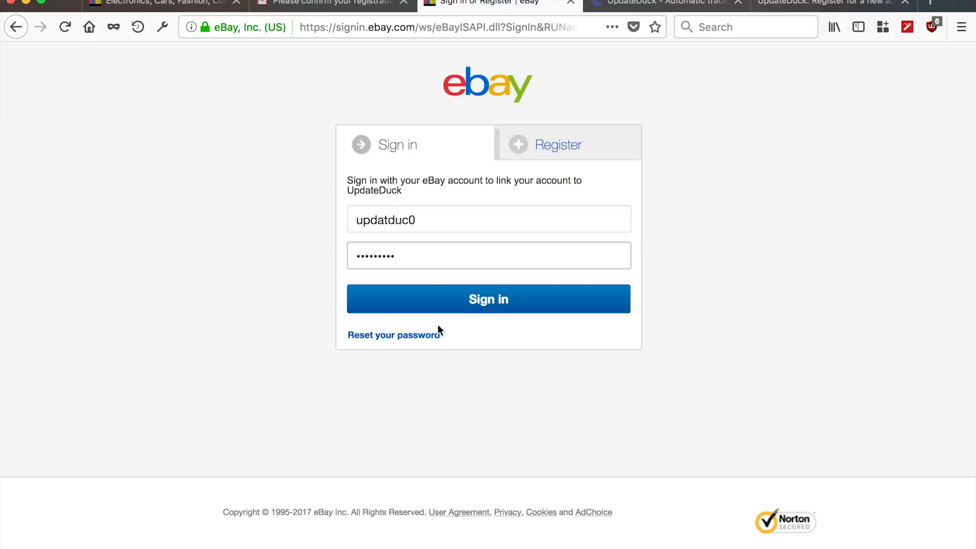
pyautogui.click(488, 299)
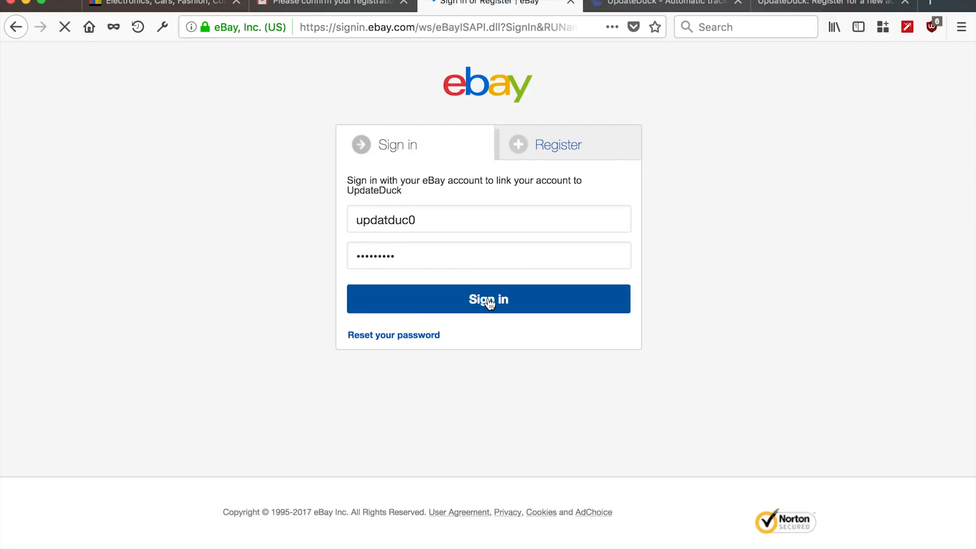
pyautogui.click(488, 299)
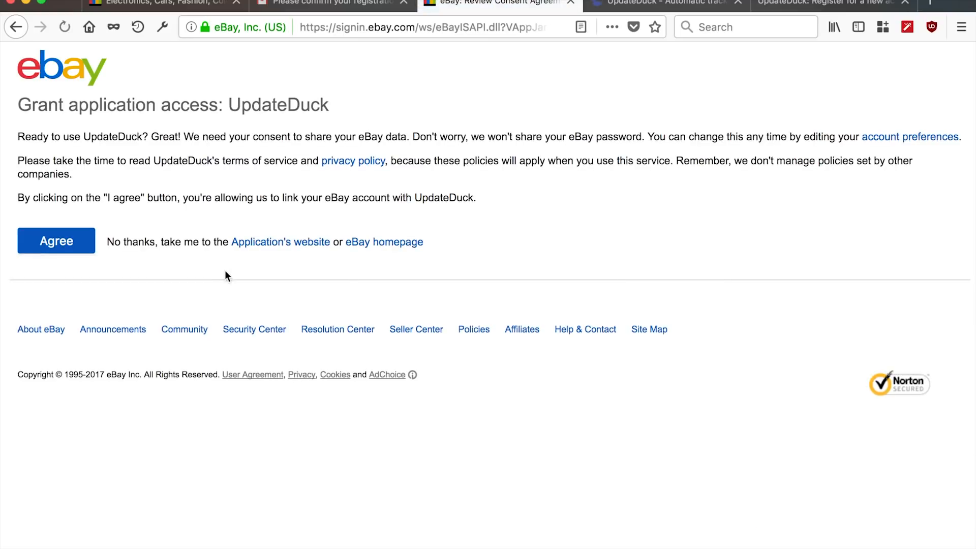
pyautogui.moveTo(373, 116)
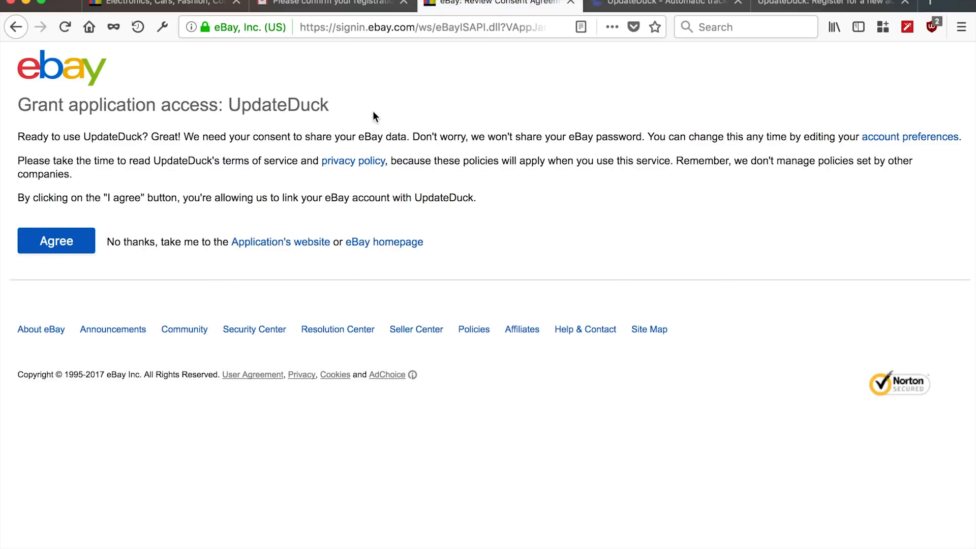
pyautogui.moveTo(343, 115)
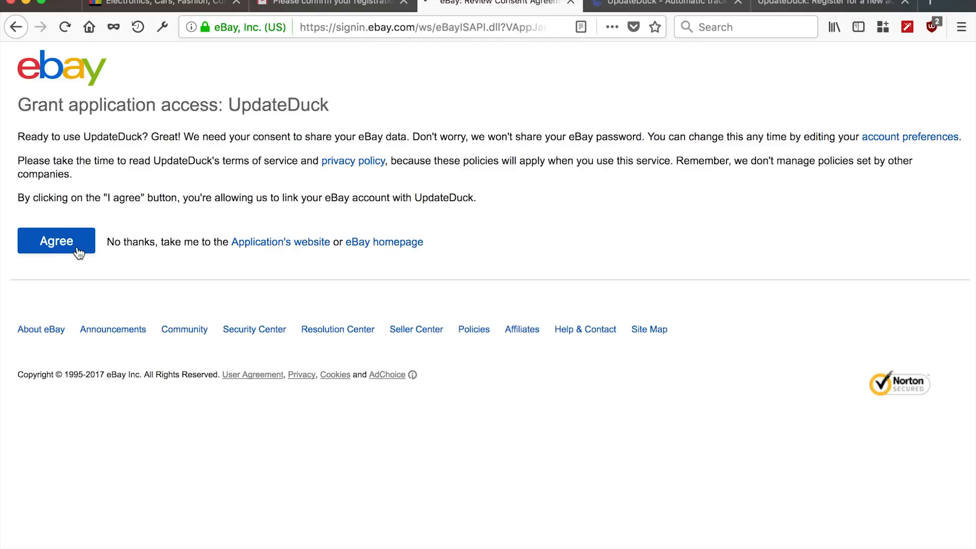
pyautogui.click(56, 241)
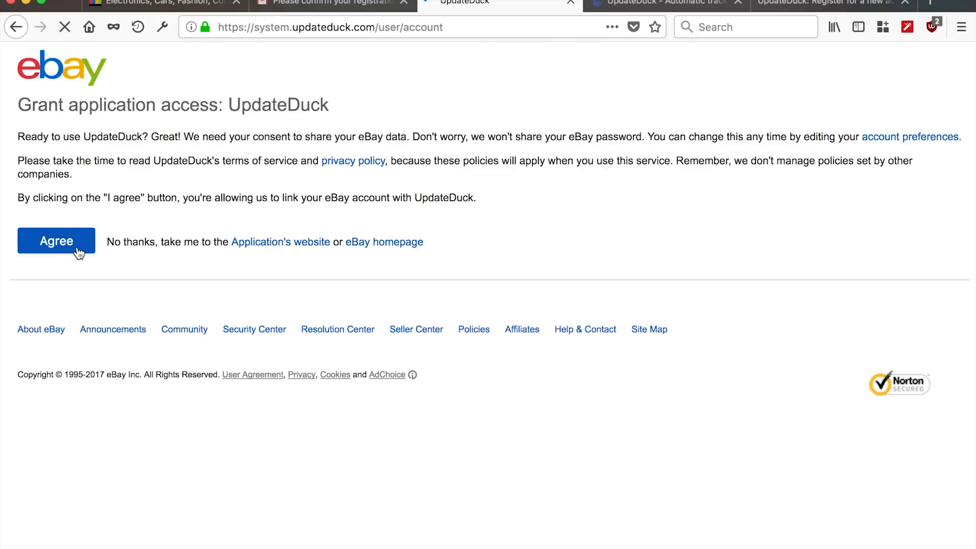
# Connect Gmail by choosing the Update Duck Google account and allowing access to email messages and settings.
pyautogui.click(55, 241)
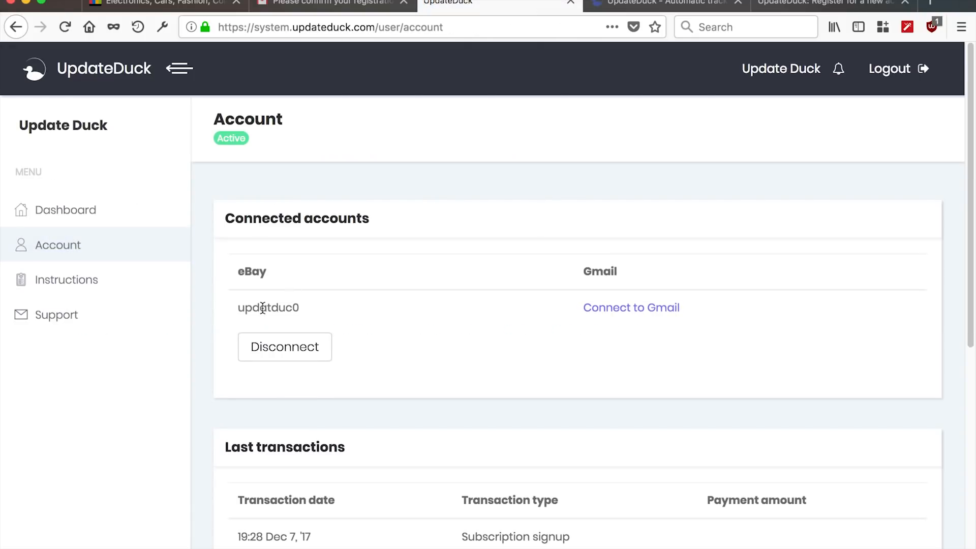
pyautogui.click(630, 307)
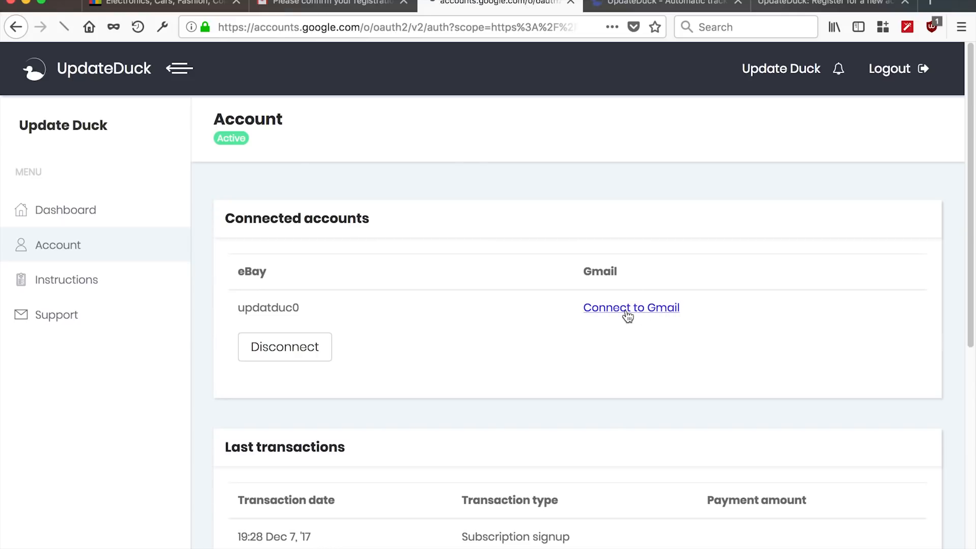
pyautogui.click(630, 307)
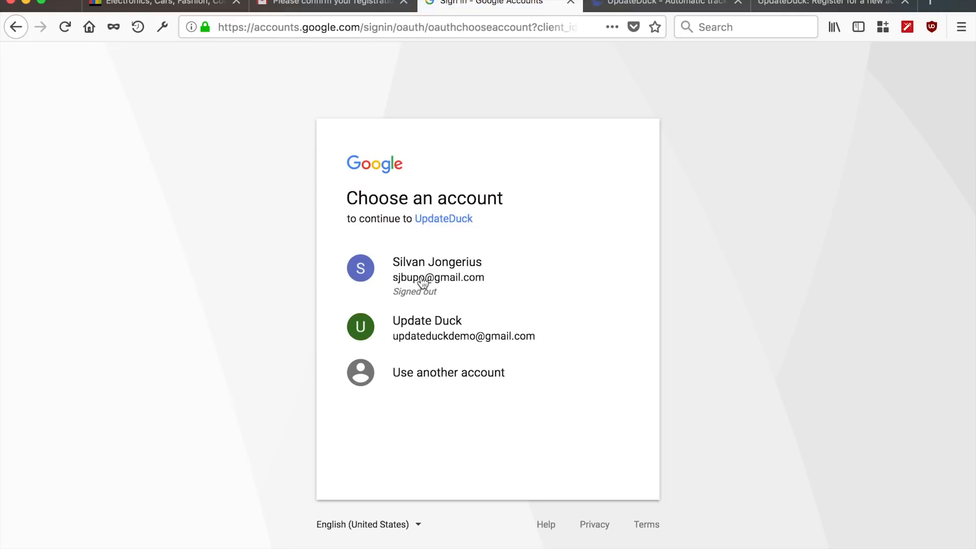
pyautogui.click(427, 329)
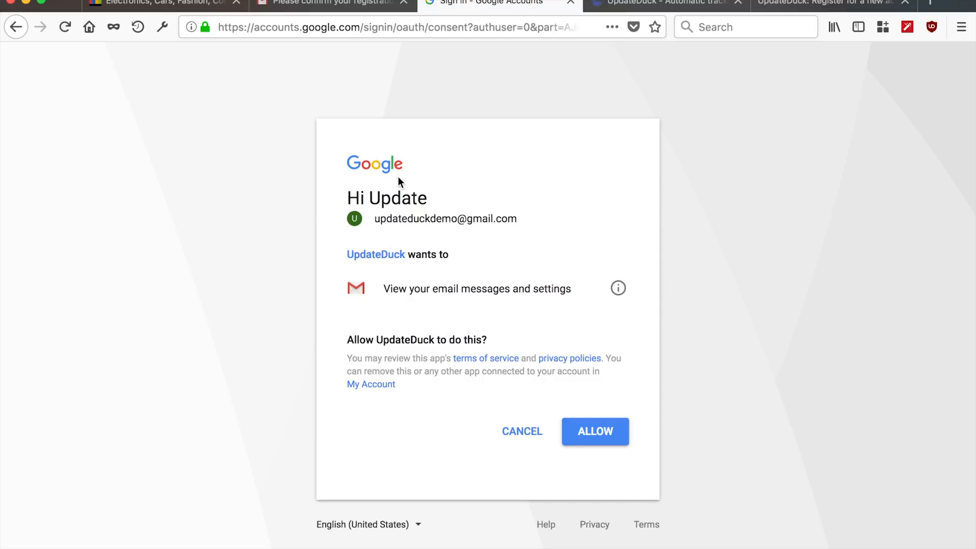
pyautogui.moveTo(445, 292)
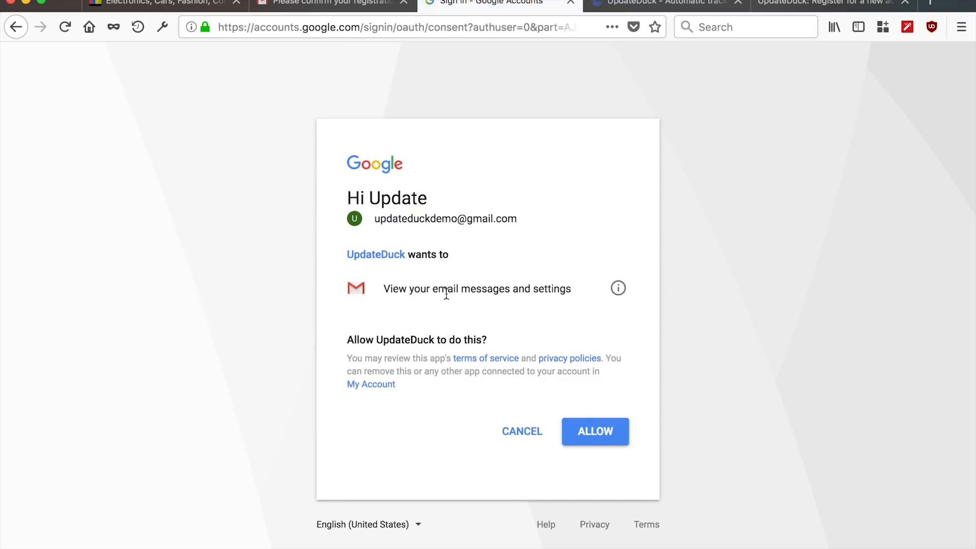
pyautogui.moveTo(515, 373)
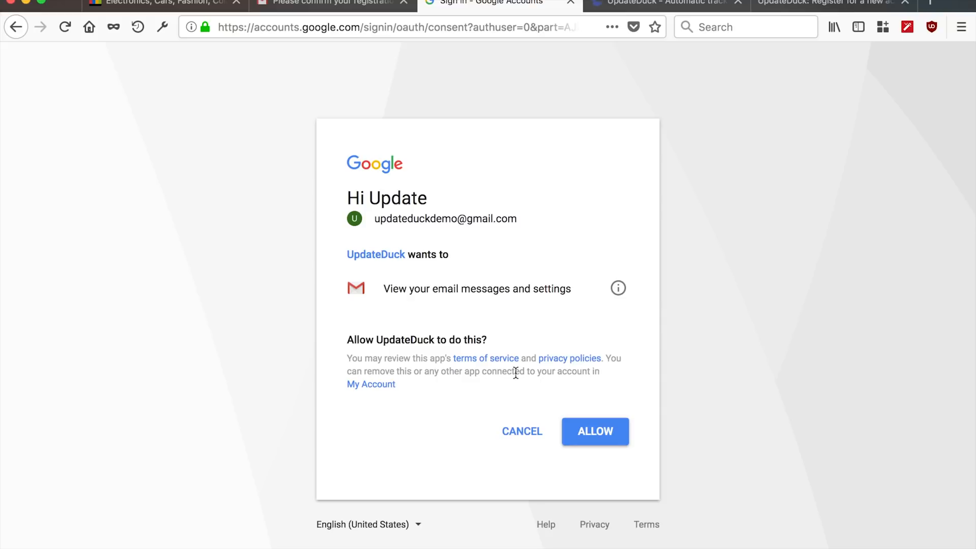
pyautogui.click(594, 431)
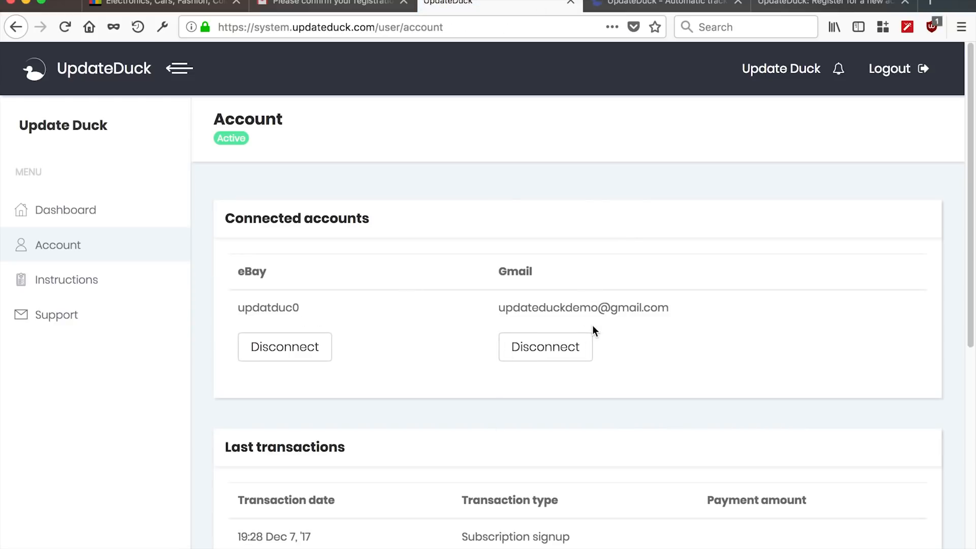
# Review the dashboard's Last Matches and Last errors tables showing zero matches, zero errors, 0% error rate.
pyautogui.click(65, 210)
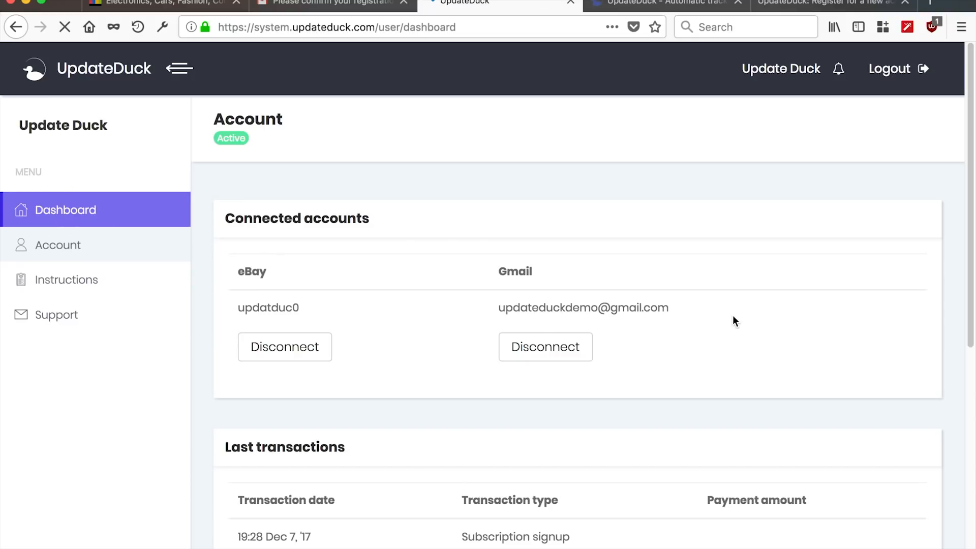
pyautogui.click(65, 209)
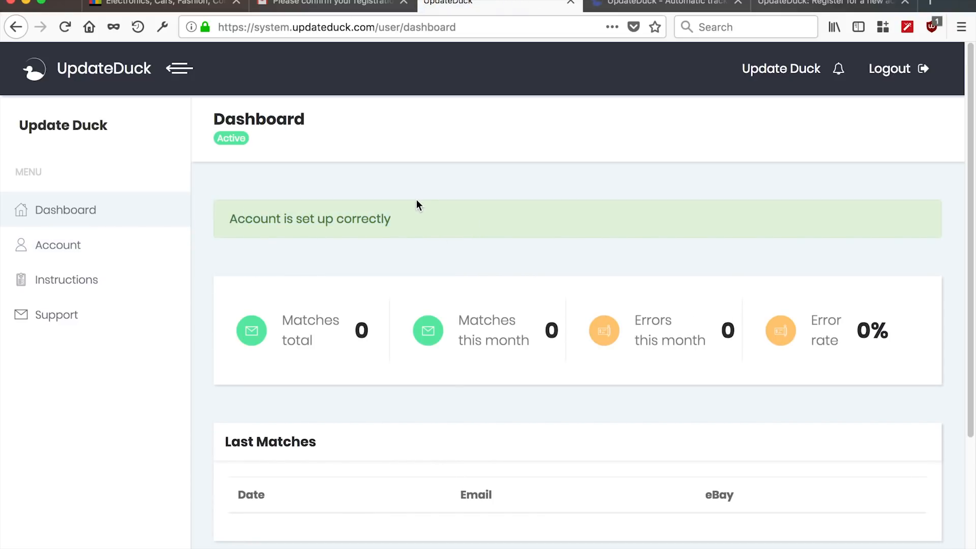
pyautogui.scroll(-3)
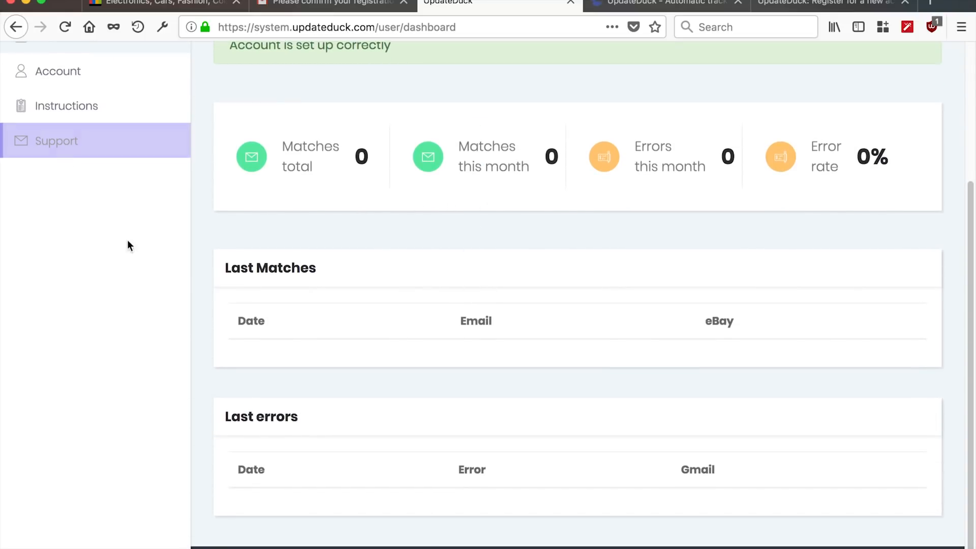
pyautogui.moveTo(267, 256)
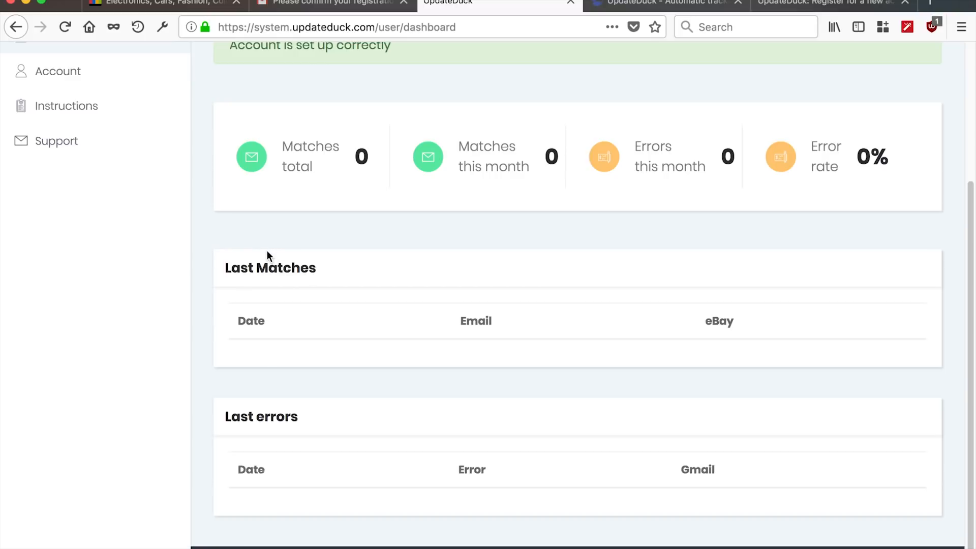
pyautogui.moveTo(441, 348)
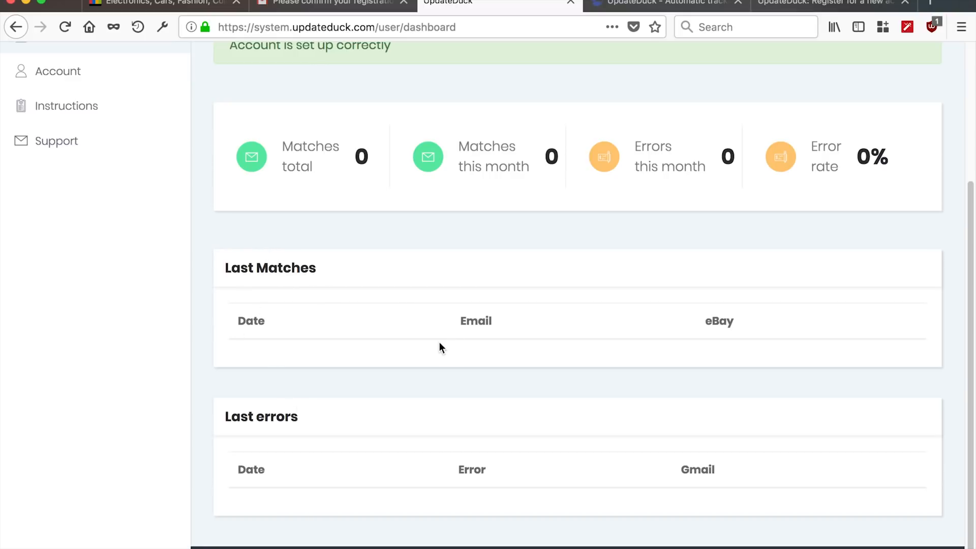
pyautogui.moveTo(473, 338)
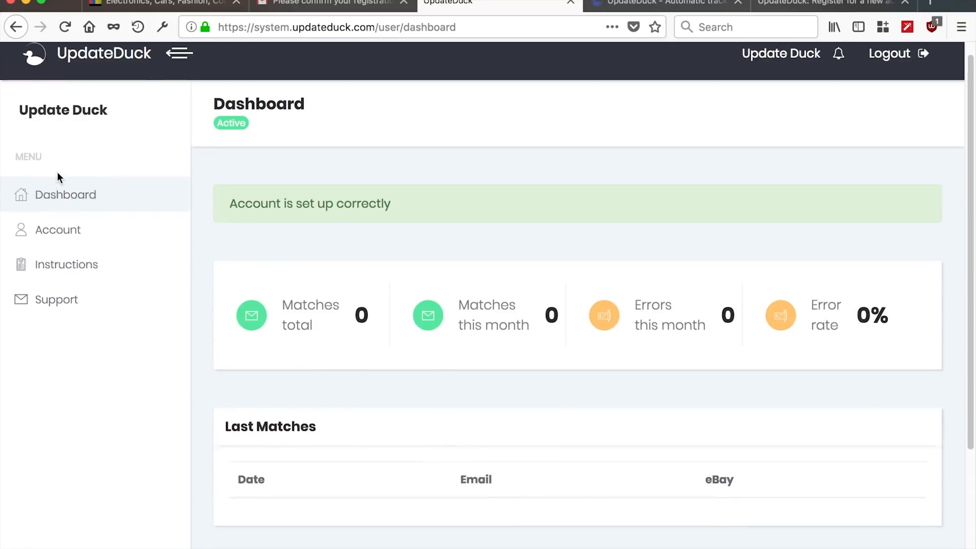
# In Account configuration, toggle notifications to error-only and back to email on both success and error.
pyautogui.click(57, 229)
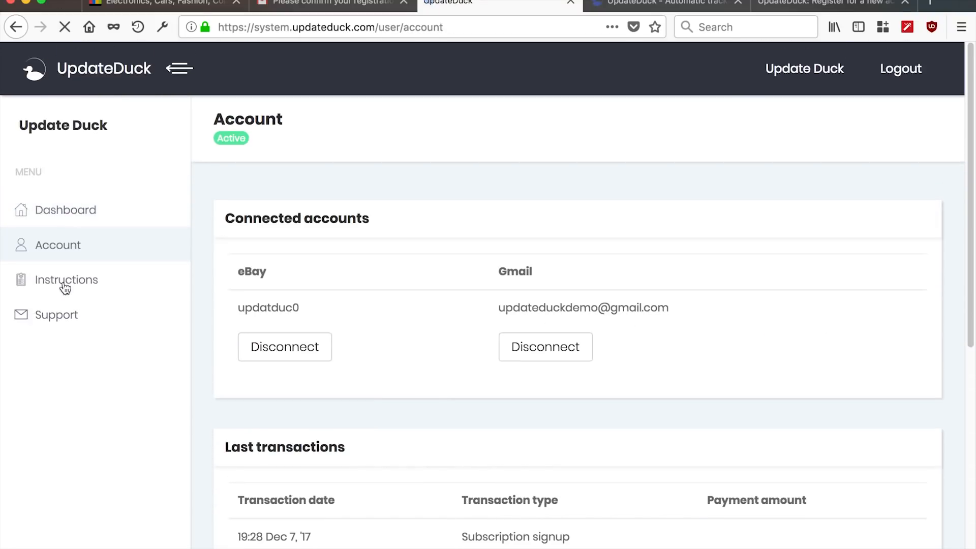
pyautogui.scroll(-3)
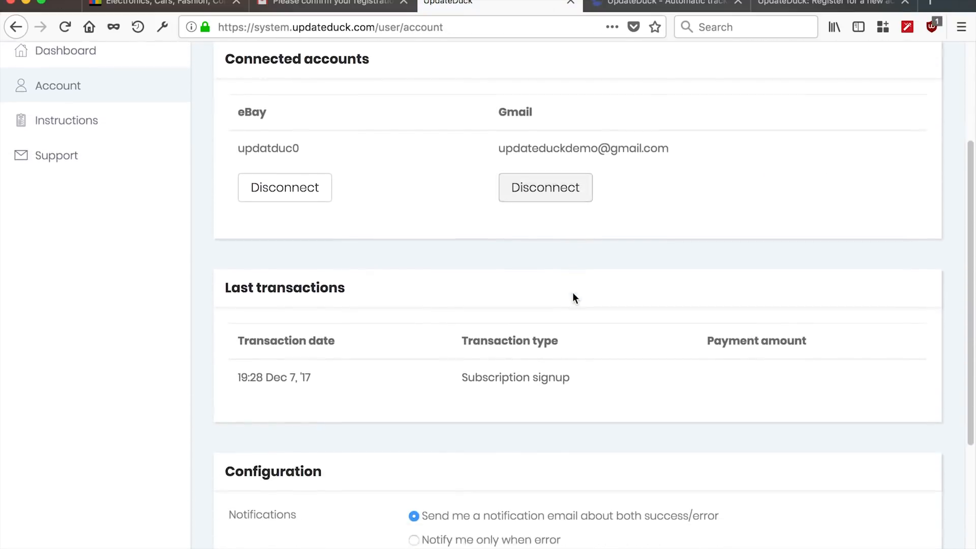
pyautogui.scroll(-3)
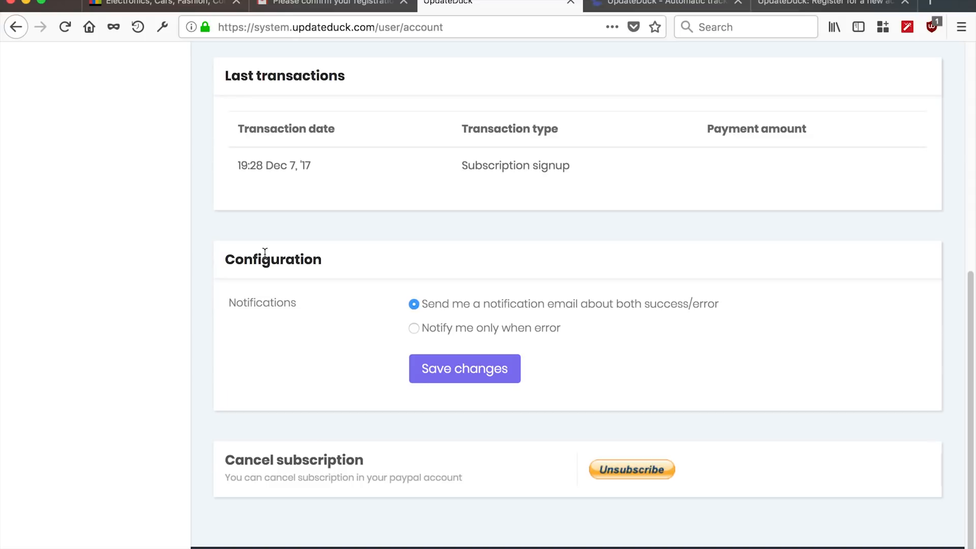
pyautogui.moveTo(262, 256)
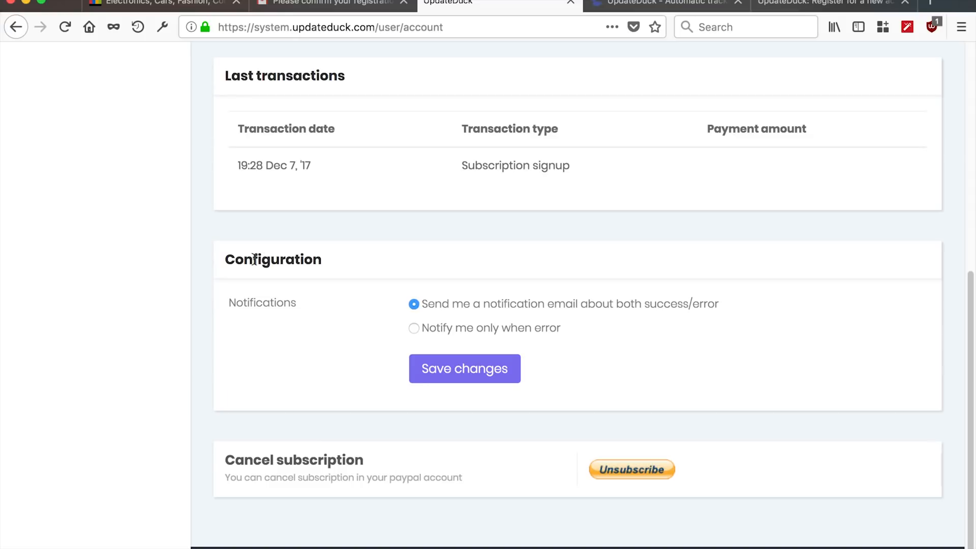
pyautogui.moveTo(663, 311)
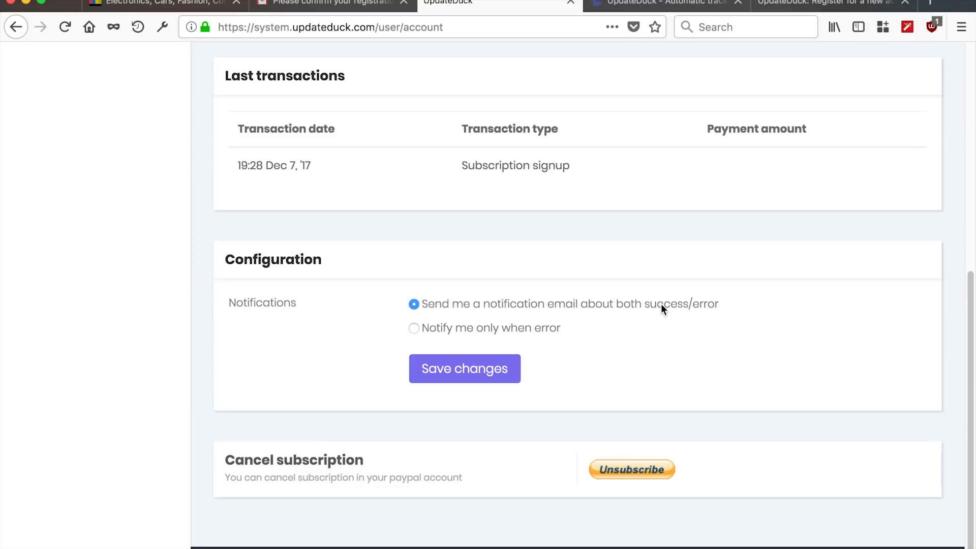
pyautogui.moveTo(463, 317)
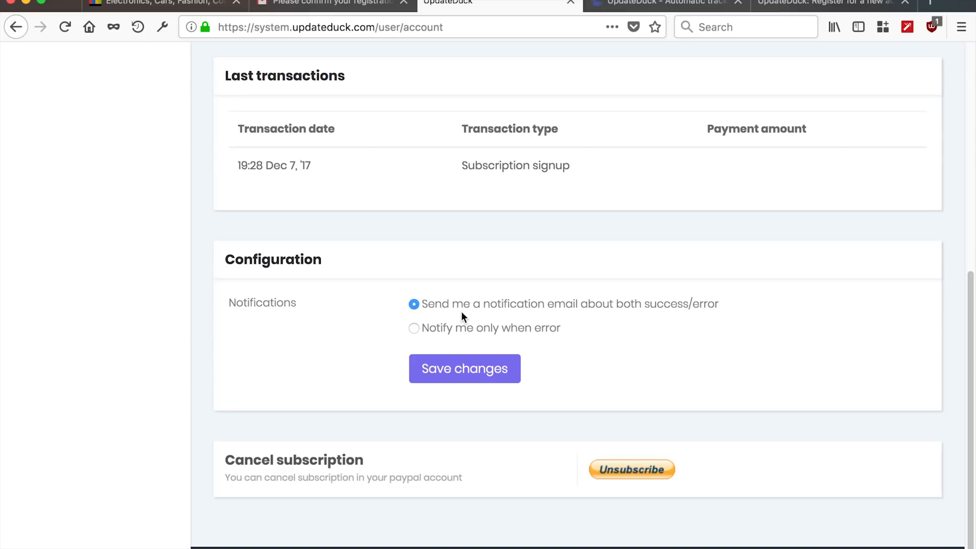
pyautogui.moveTo(425, 334)
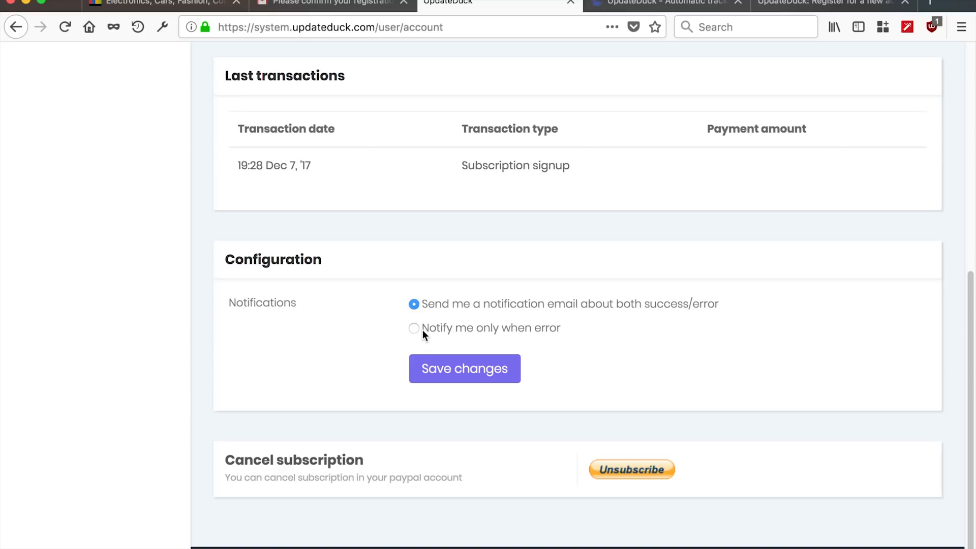
pyautogui.click(414, 328)
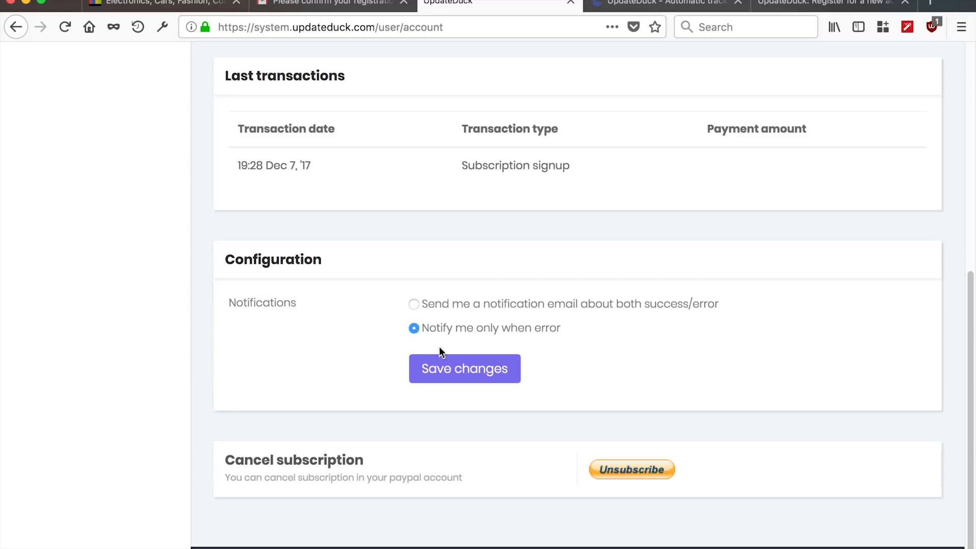
pyautogui.click(414, 304)
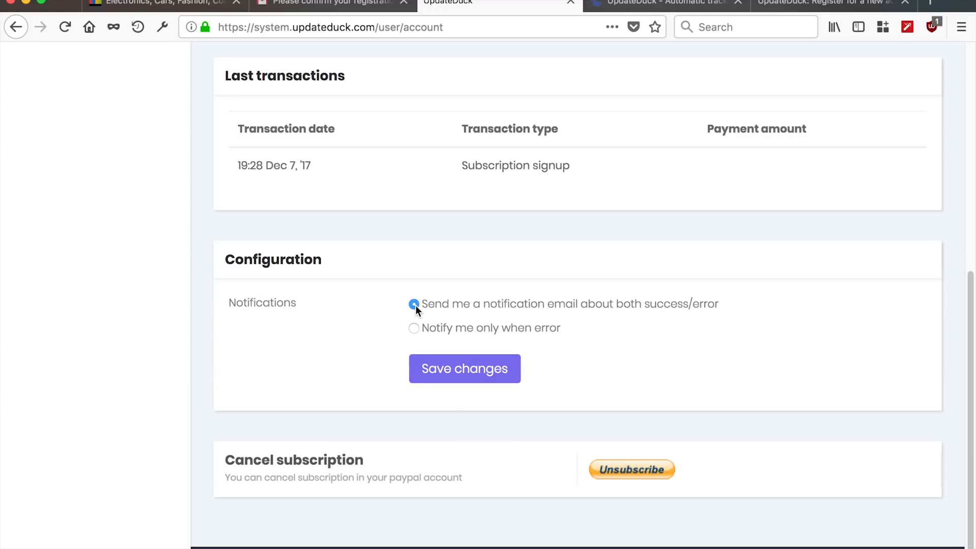